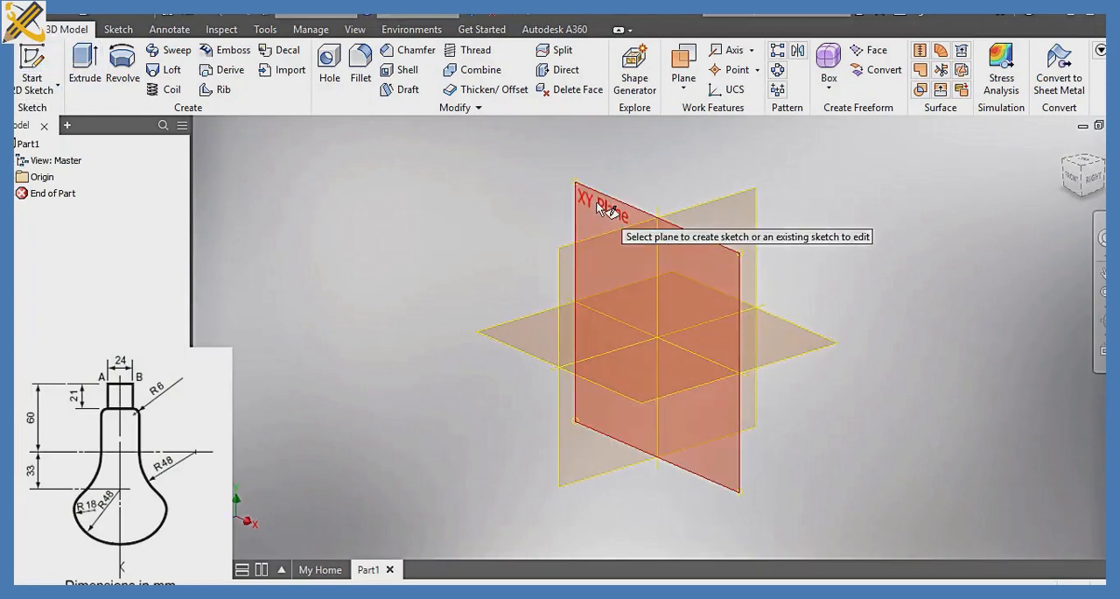
# Sketch on the XY Plane and draw a small rectangle just above the origin.
pyautogui.click(604, 201)
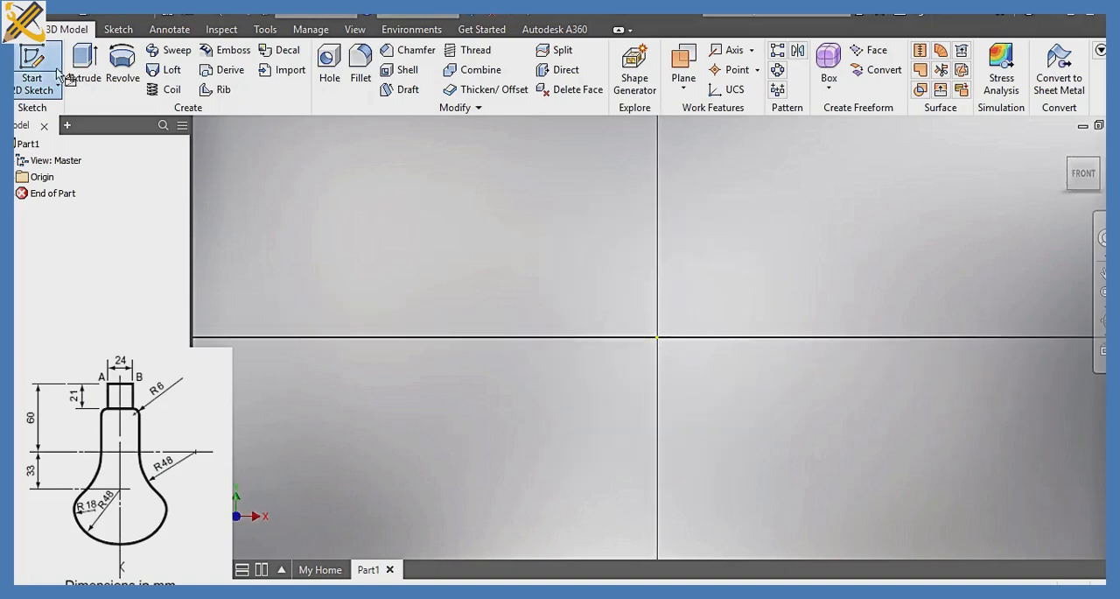
pyautogui.click(33, 66)
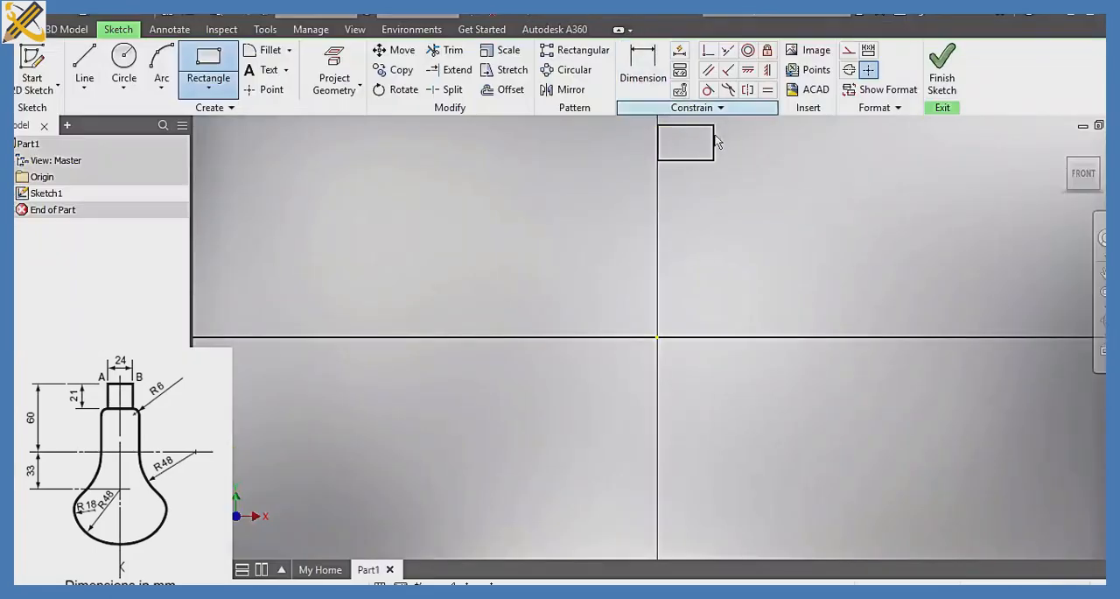
# Dimension the rectangle 12 wide by 21 tall and add its vertical offset from the origin.
pyautogui.click(642, 65)
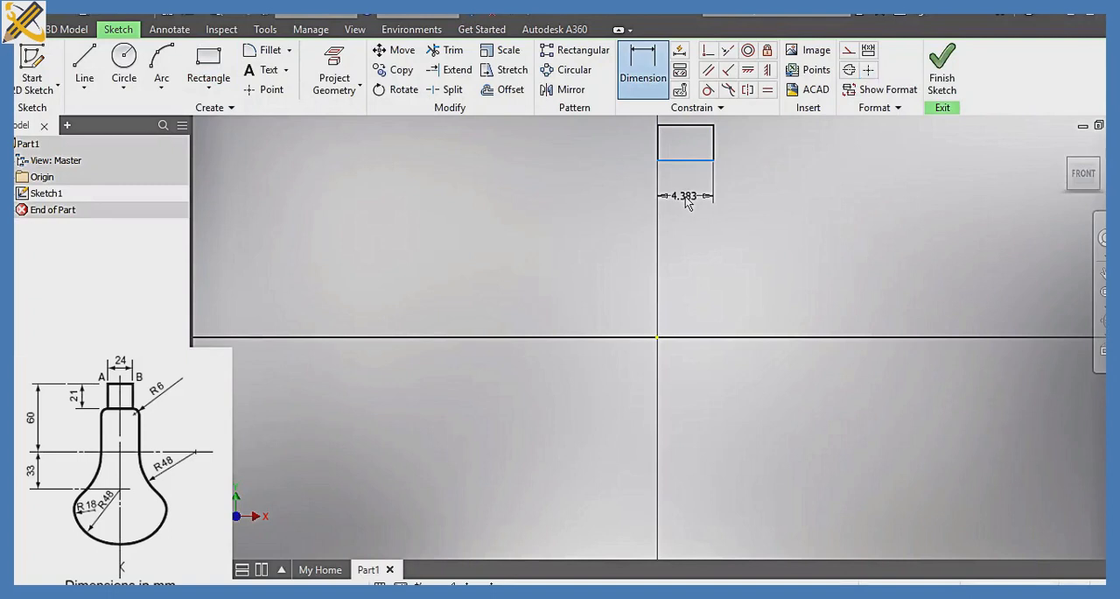
pyautogui.click(683, 196)
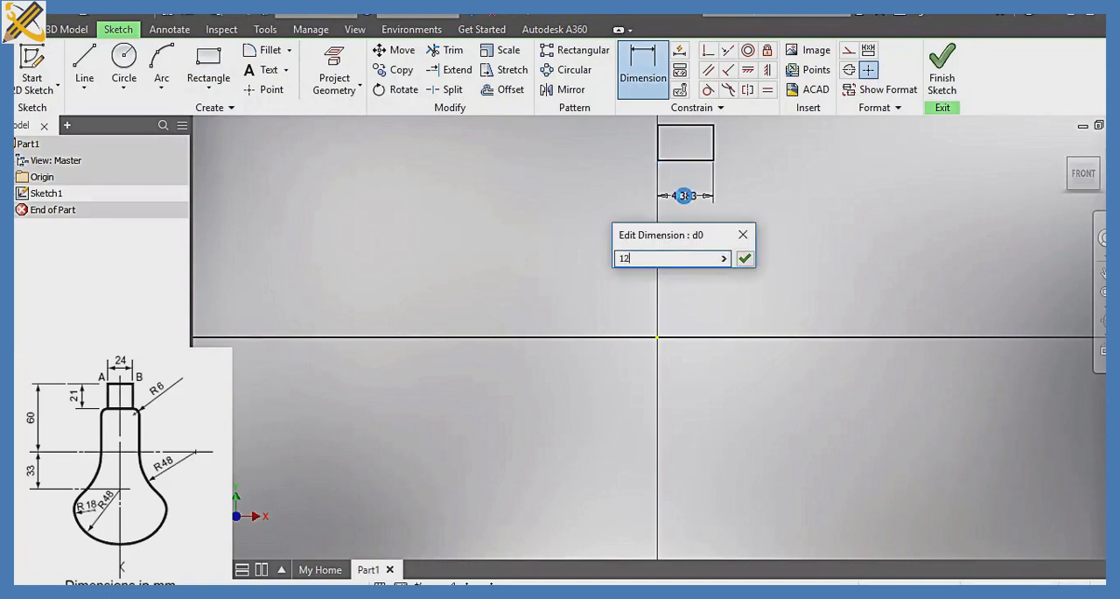
pyautogui.click(744, 258)
pyautogui.write('21')
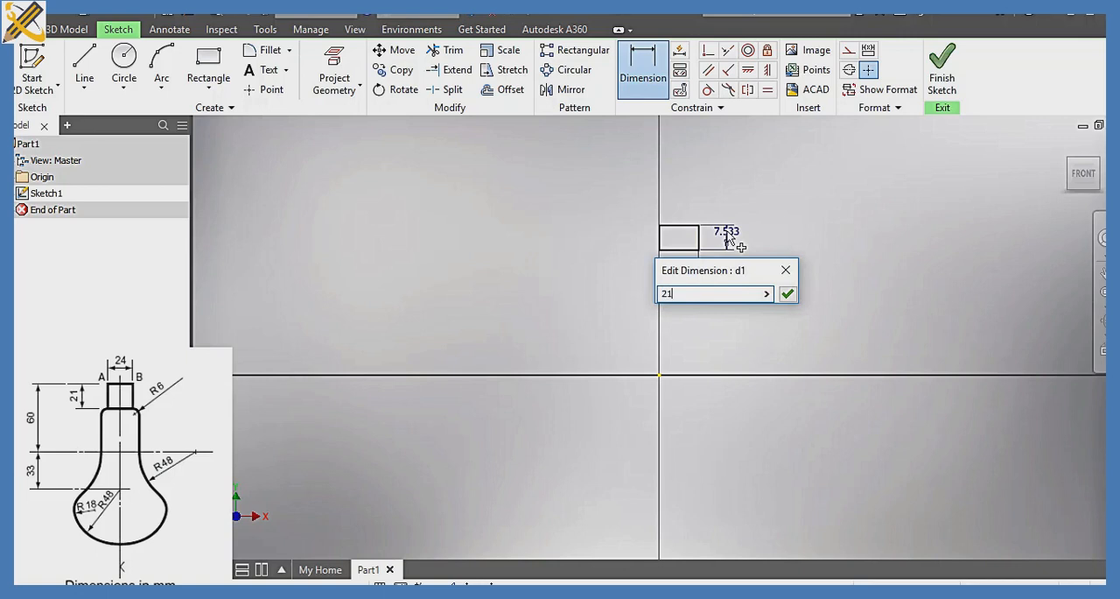
pyautogui.click(786, 293)
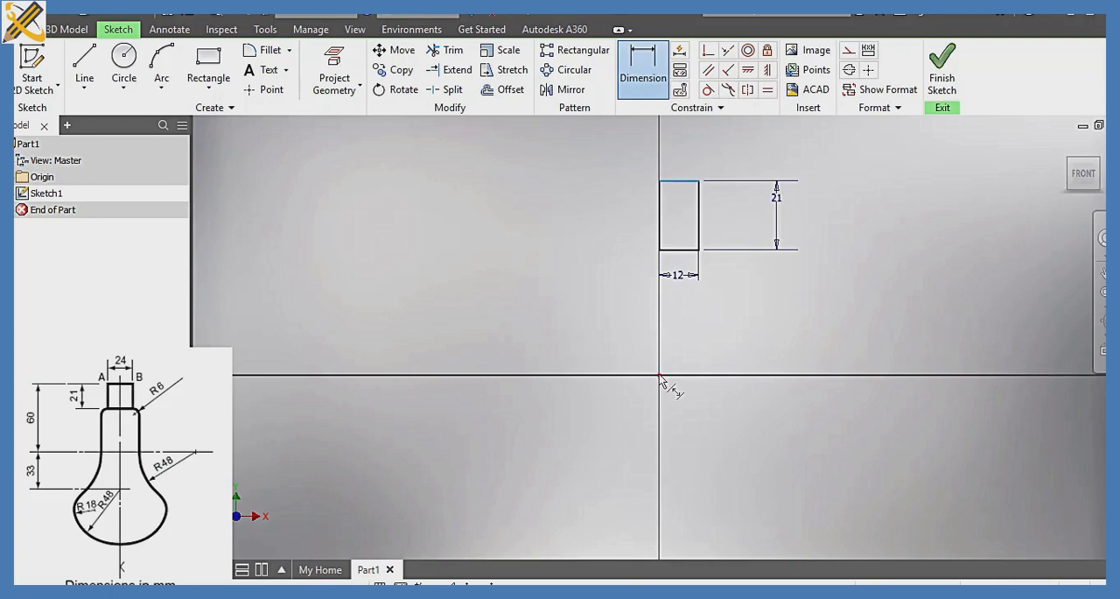
pyautogui.click(547, 298)
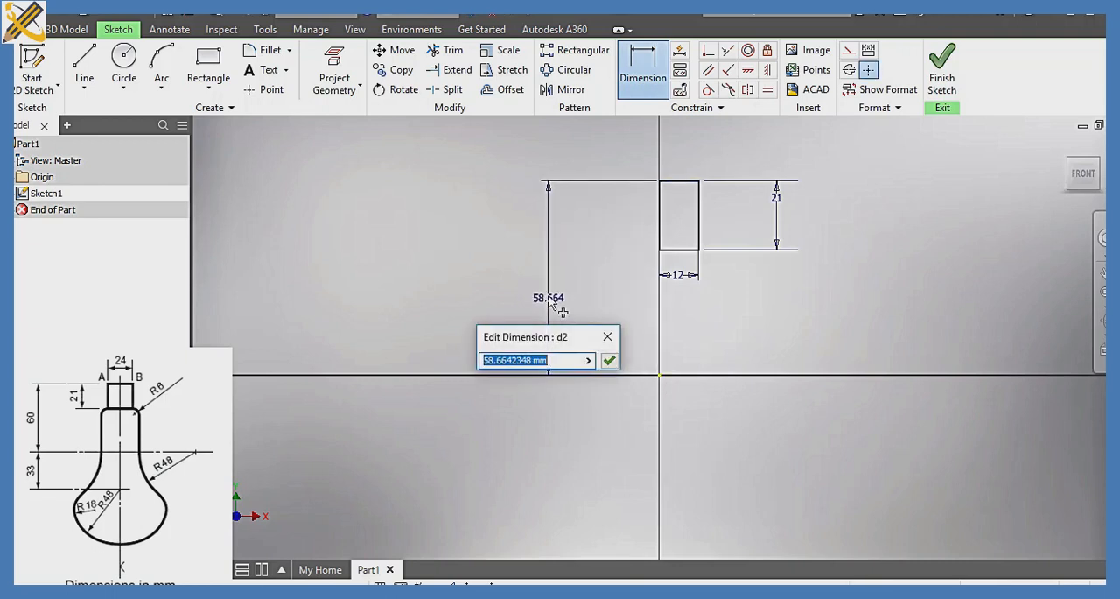
pyautogui.click(609, 359)
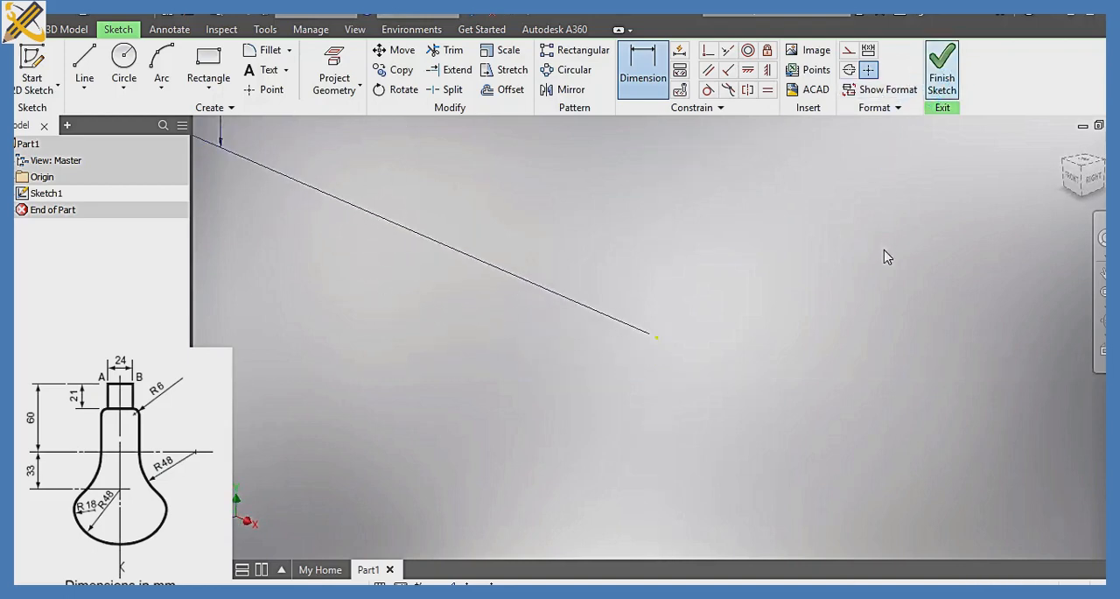
# Finish the sketch and fully revolve the 12 by 21 rectangle about its edge into a cylinder.
pyautogui.click(942, 70)
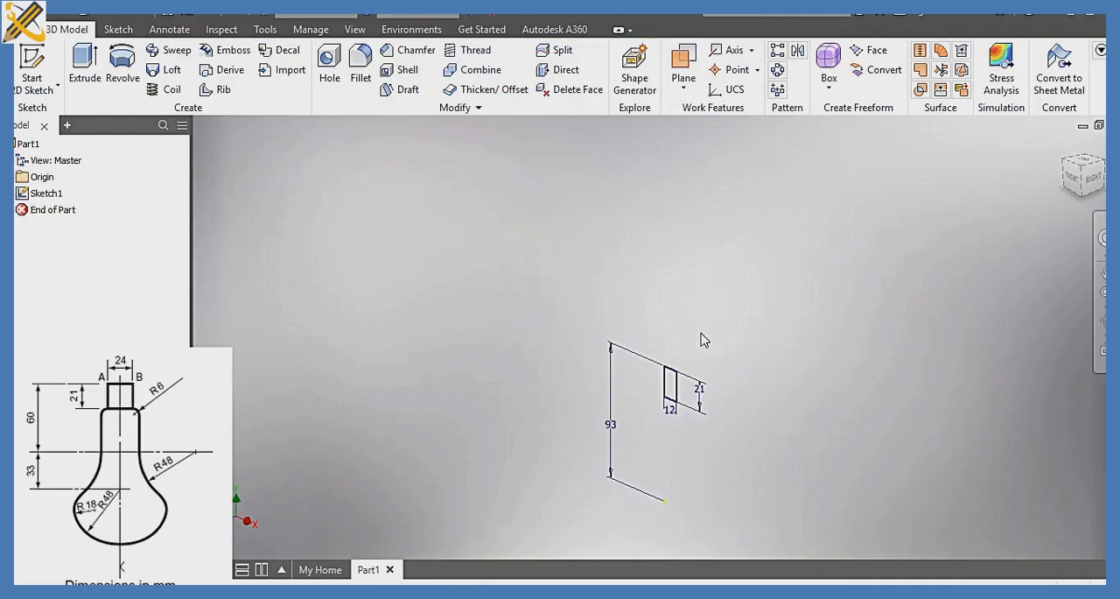
pyautogui.moveTo(122, 65)
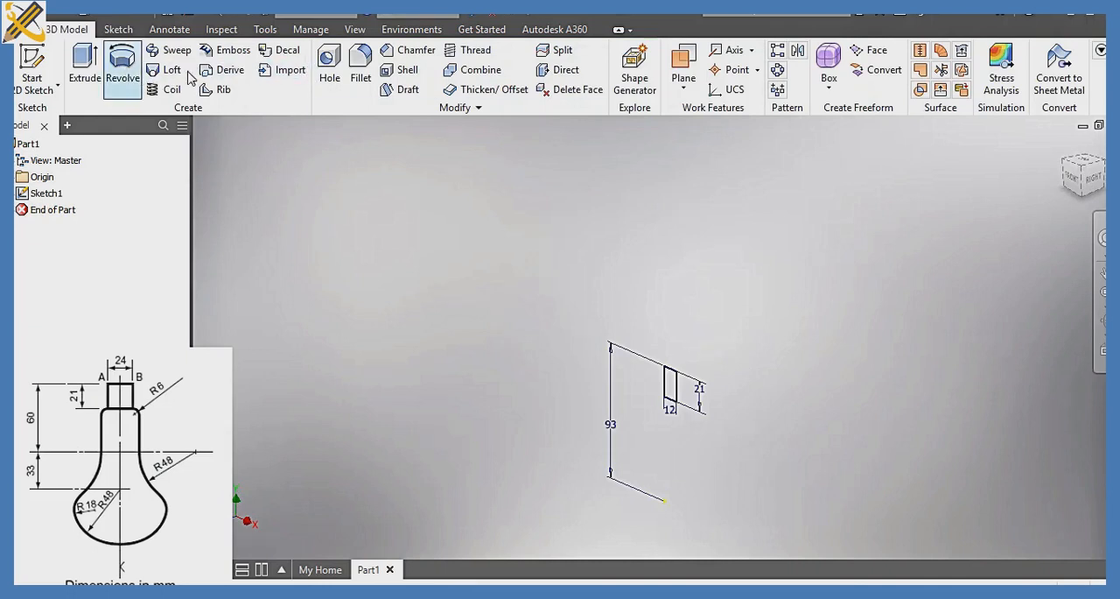
pyautogui.click(123, 65)
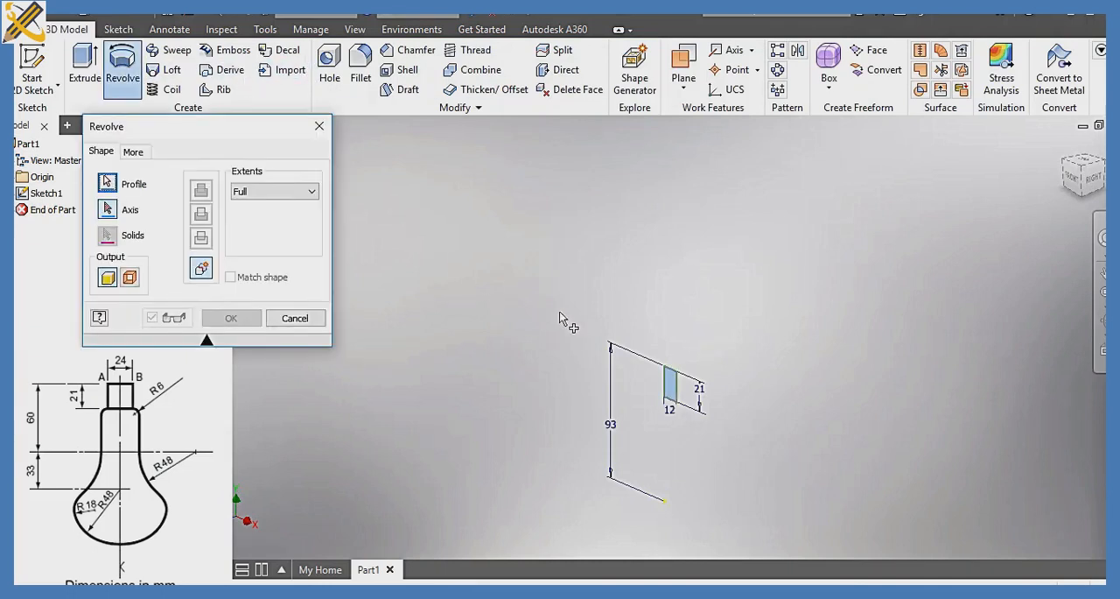
pyautogui.moveTo(444, 339)
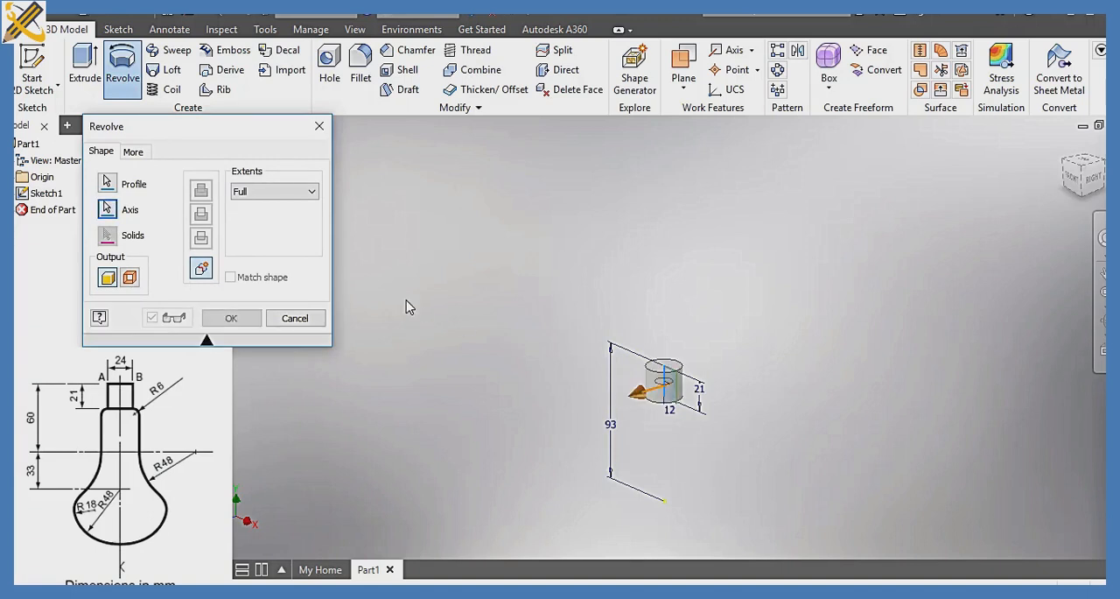
pyautogui.click(231, 318)
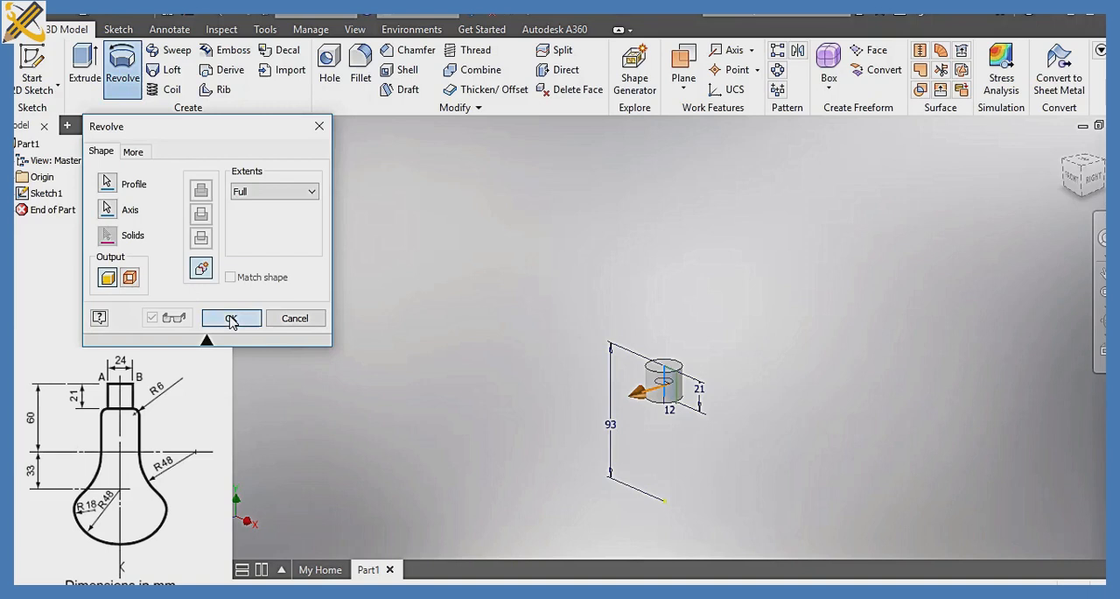
pyautogui.click(231, 318)
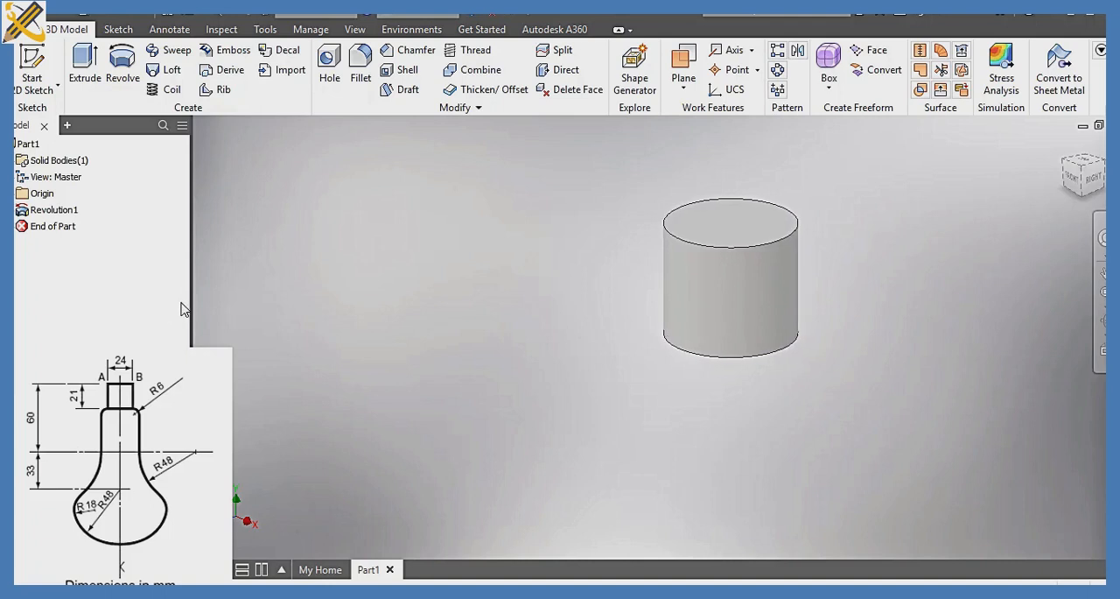
# Start Sketch2 through the cylinder, view it from RIGHT, and project the cut edges.
pyautogui.click(23, 192)
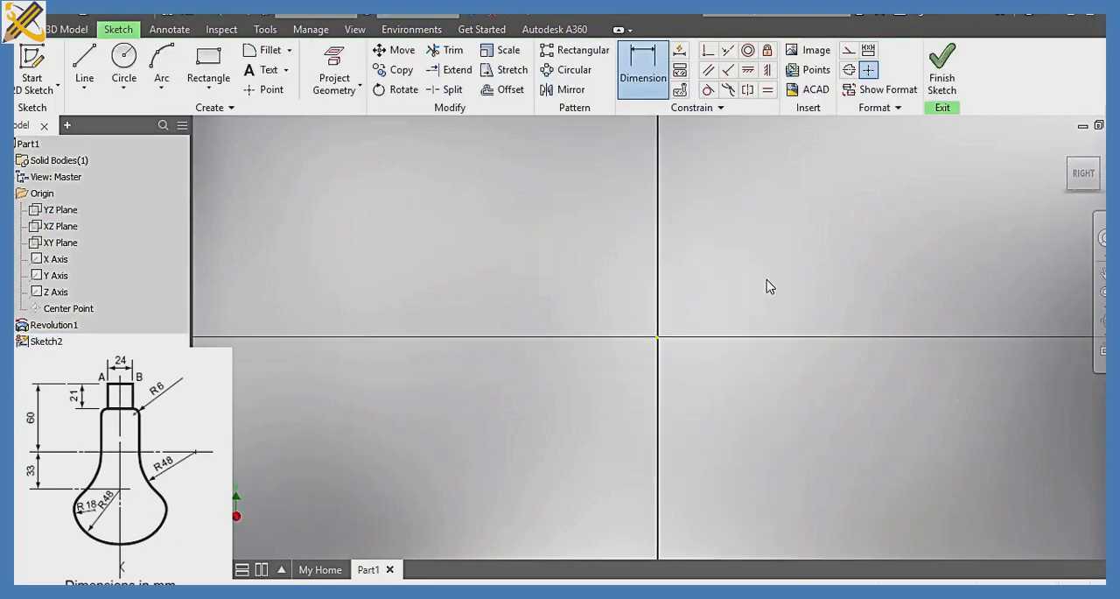
pyautogui.click(1082, 172)
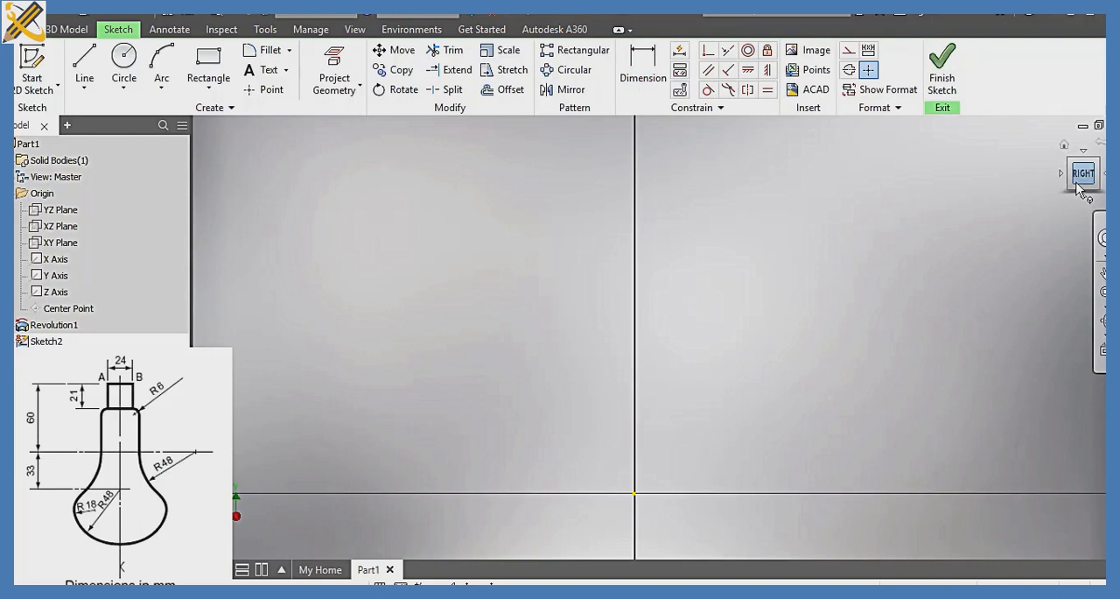
pyautogui.click(1084, 172)
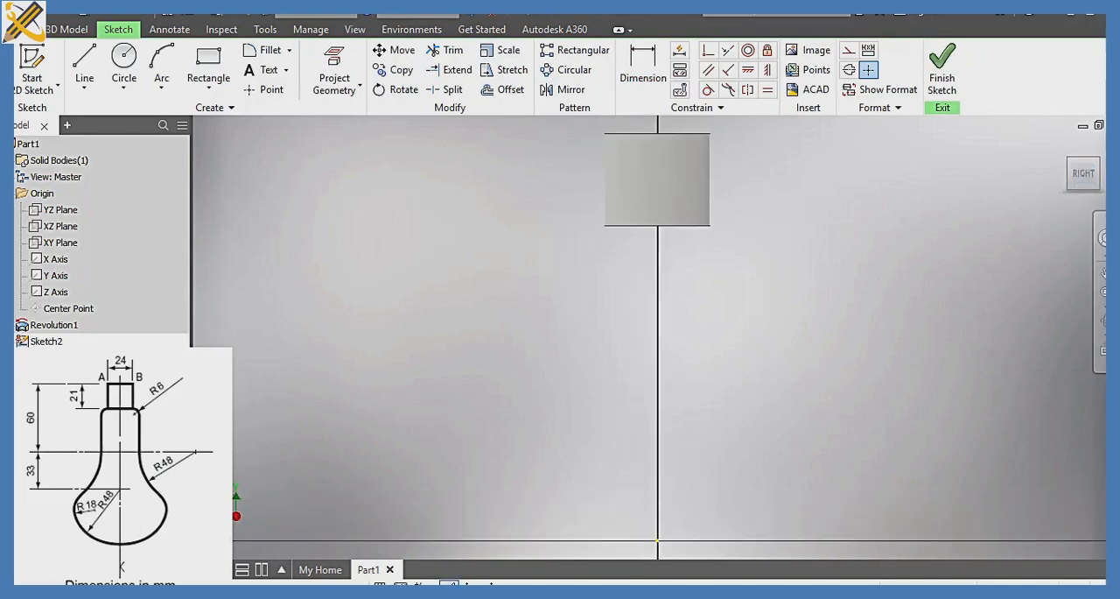
pyautogui.click(334, 70)
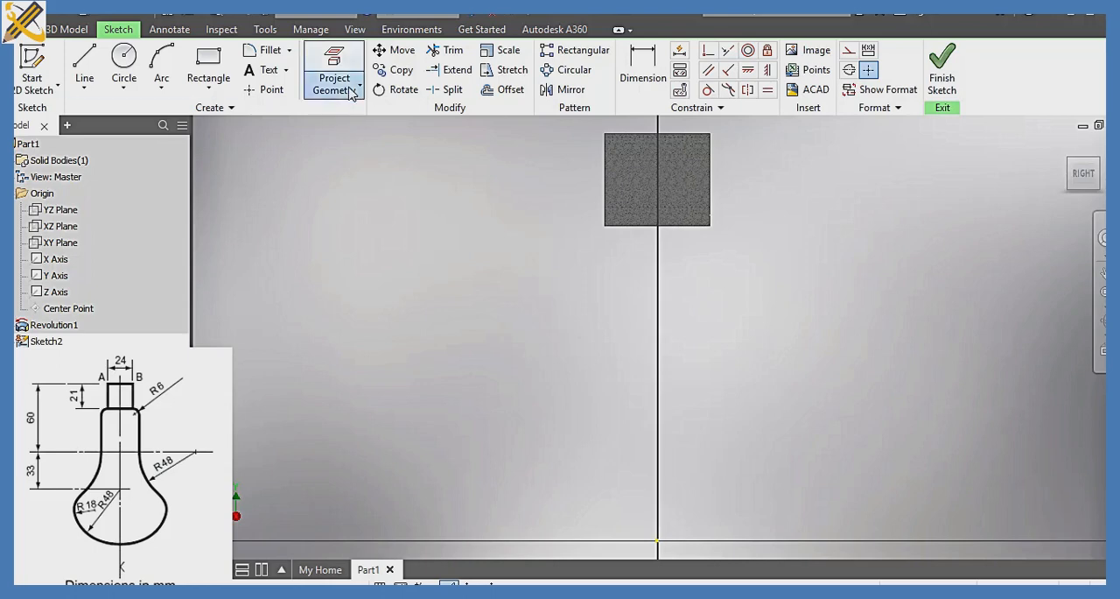
pyautogui.moveTo(368, 148)
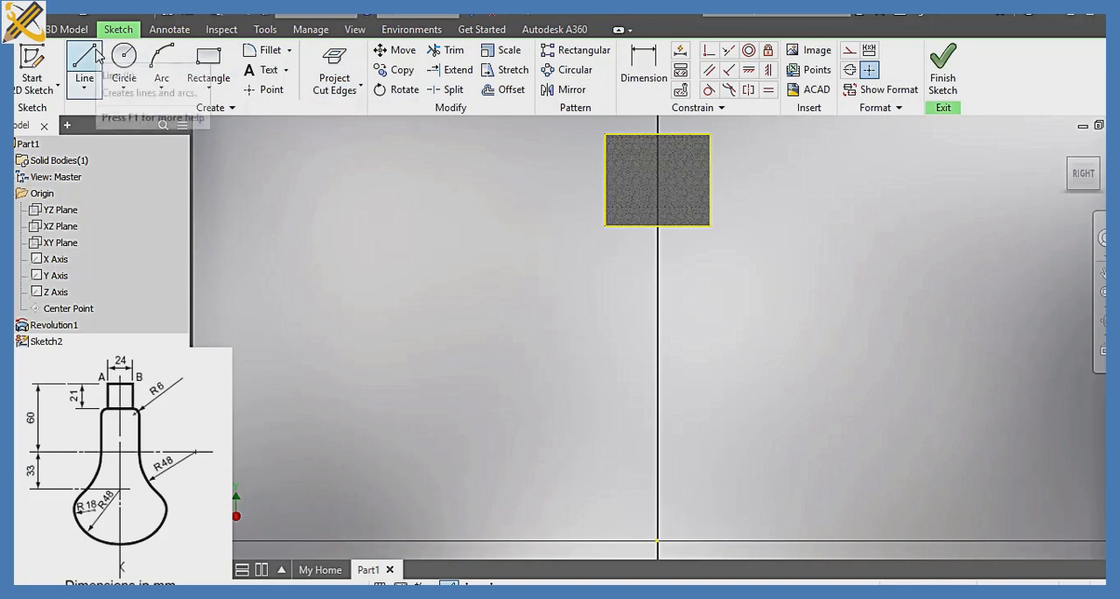
# Draw a 95-diameter circle centred on the vertical axis, then start the neck line.
pyautogui.click(123, 58)
pyautogui.write('96')
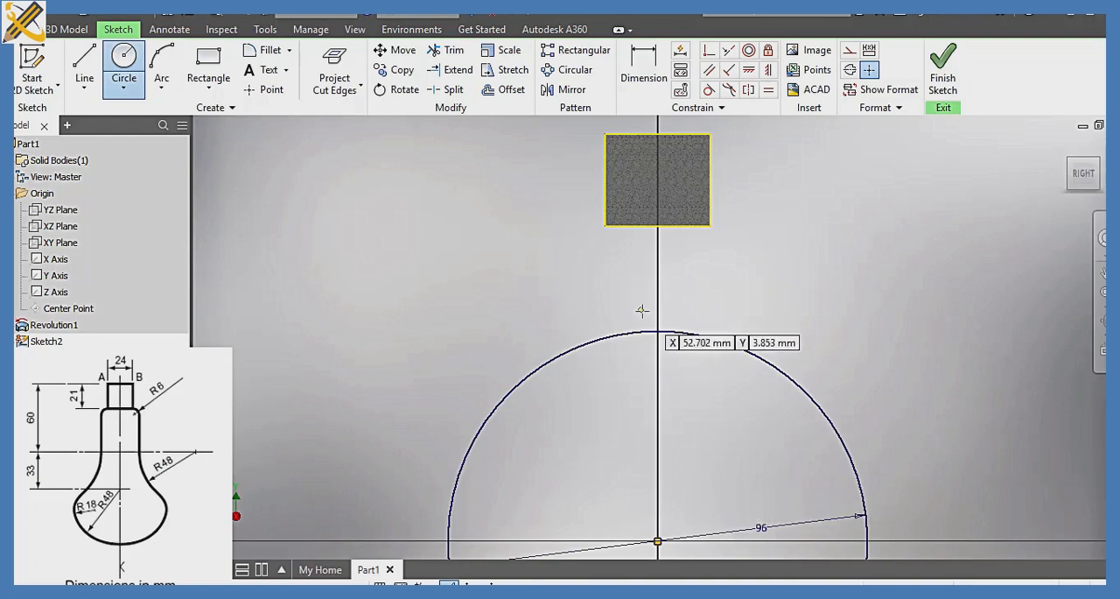
pyautogui.moveTo(508, 194)
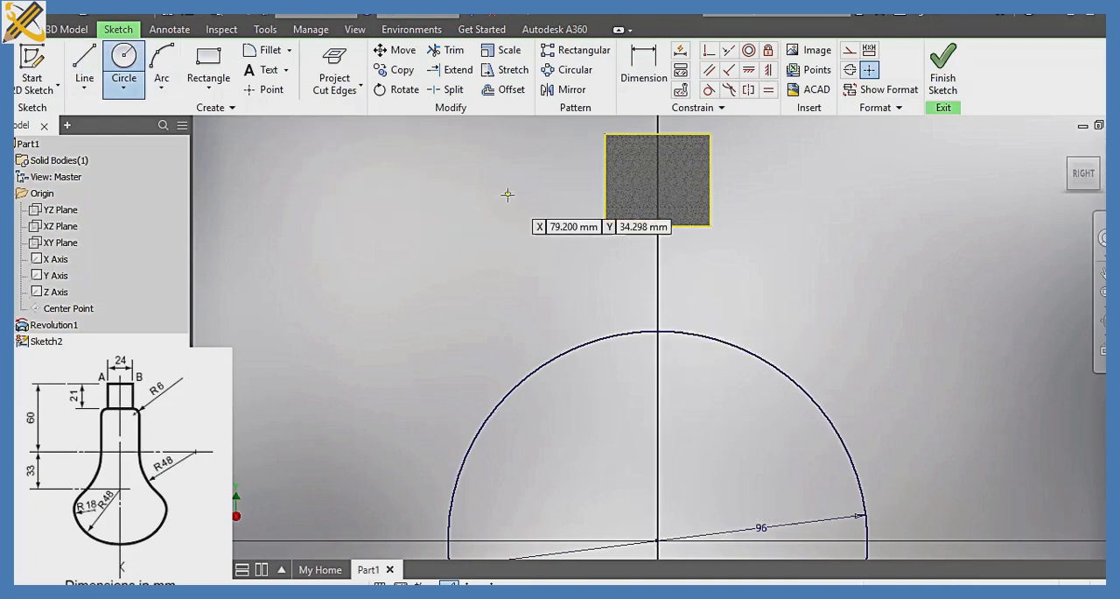
pyautogui.click(84, 65)
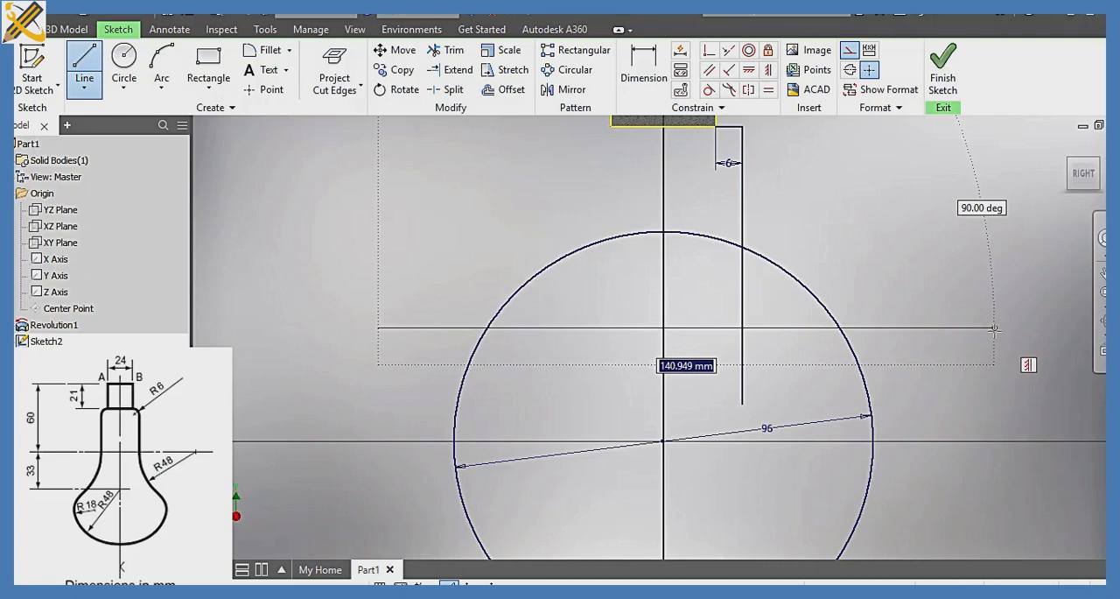
# Change the circle-centre offset dimension from 25.827 to 33.
pyautogui.click(643, 69)
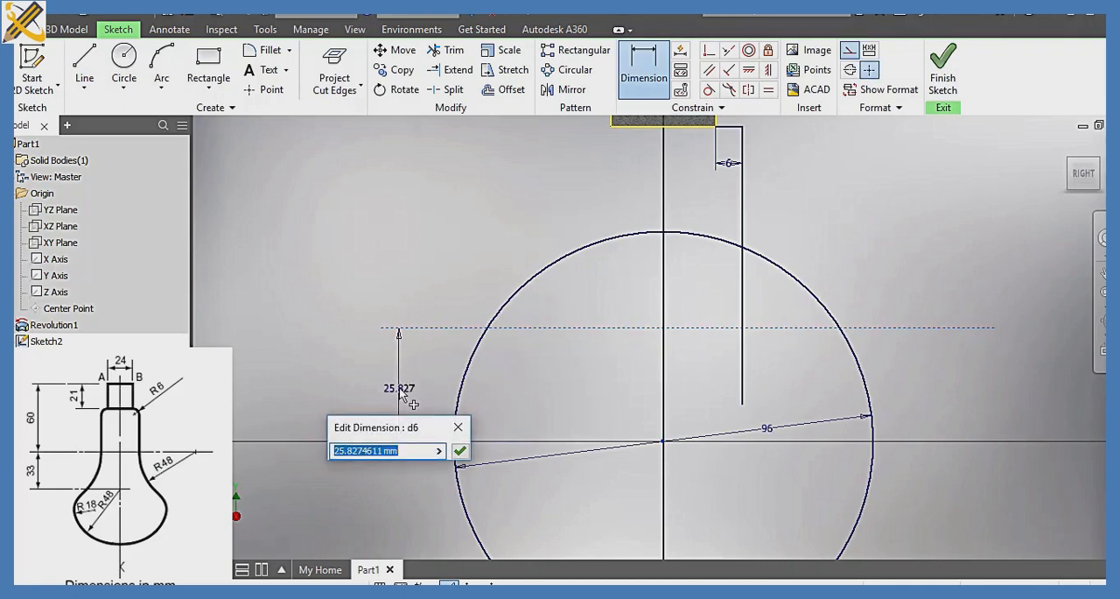
pyautogui.click(460, 450)
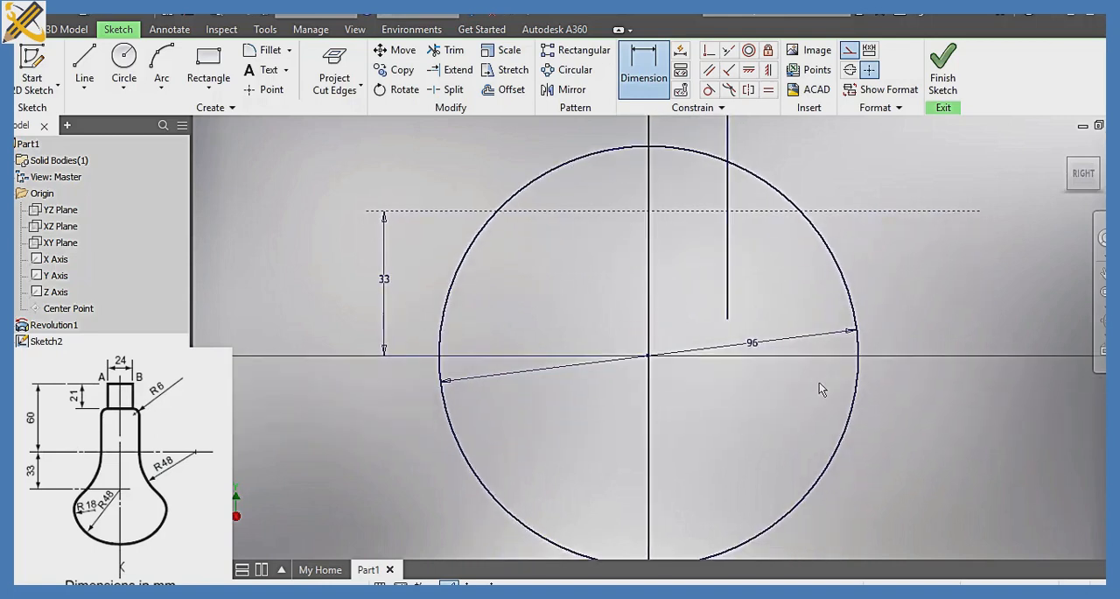
pyautogui.moveTo(161, 66)
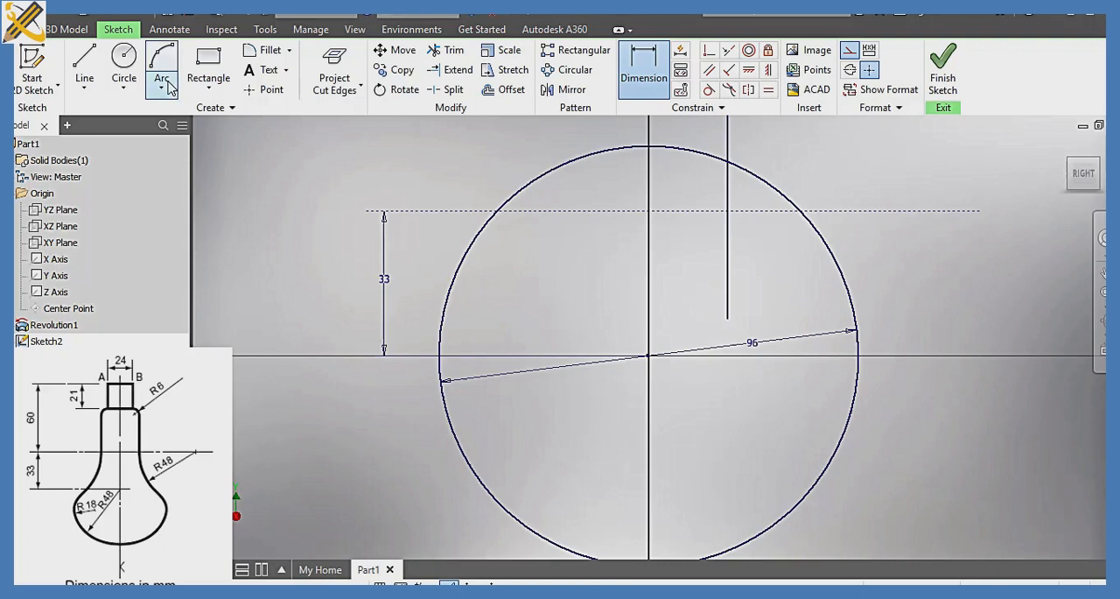
pyautogui.moveTo(161, 66)
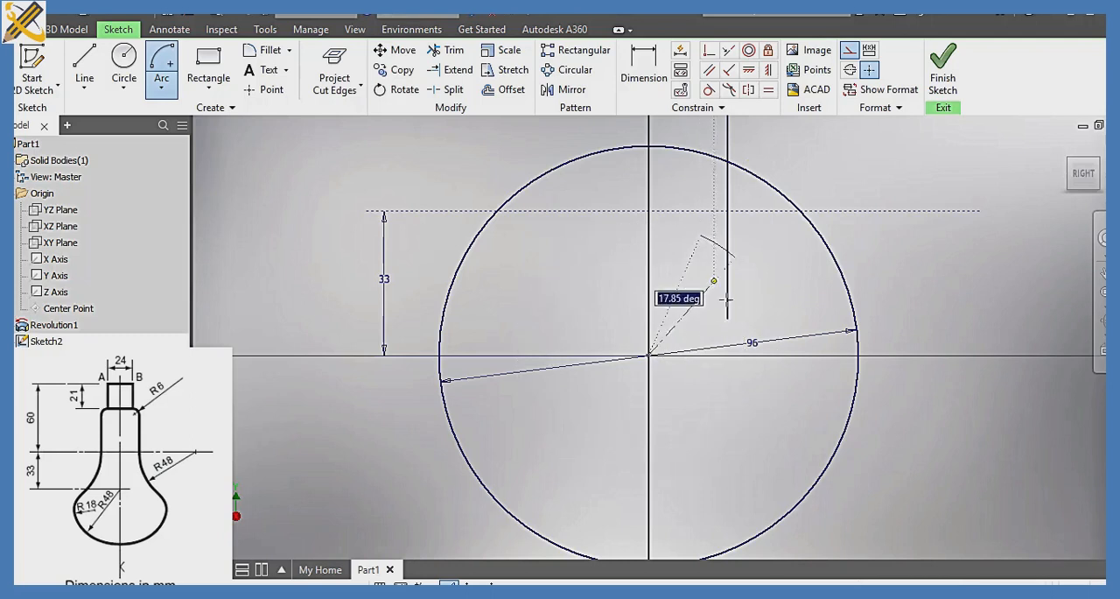
pyautogui.moveTo(696, 447)
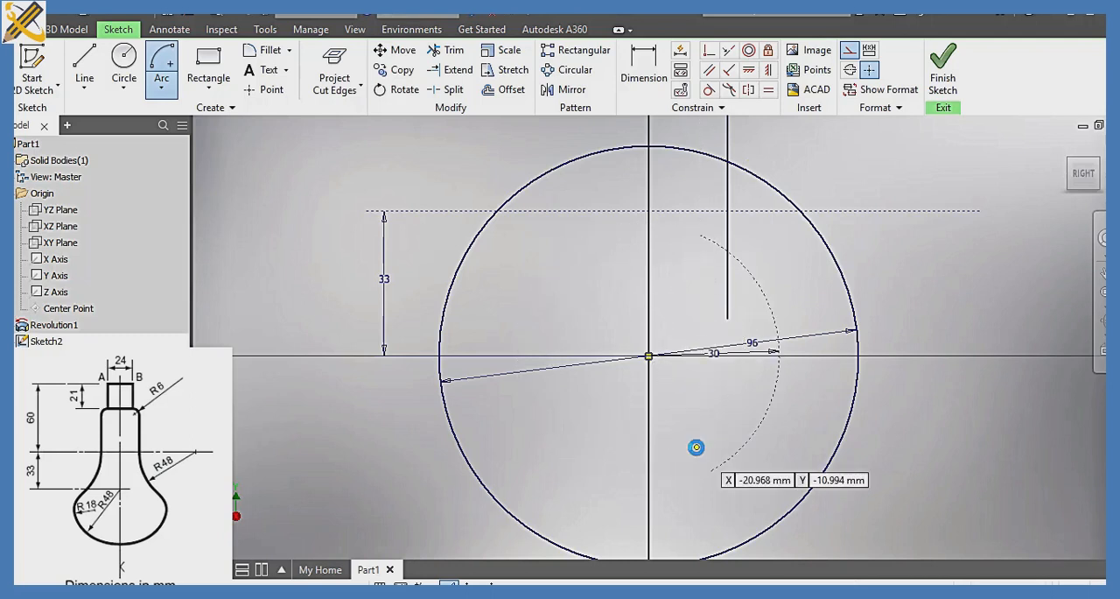
pyautogui.moveTo(712, 330)
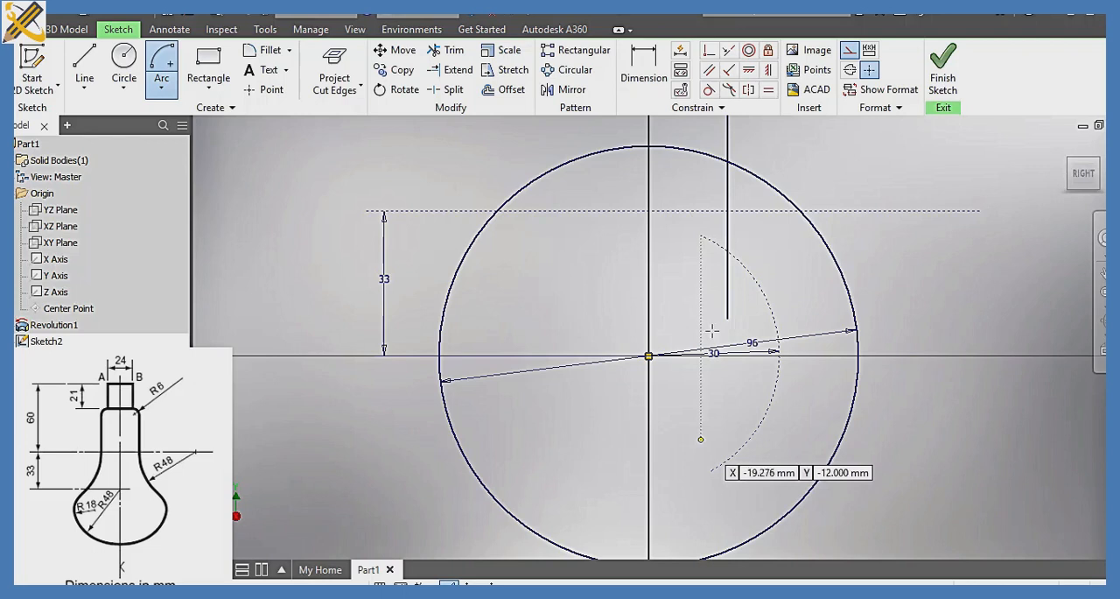
# Draw construction arcs and apply the 48 and 66 dimensions for the R66 and R18 neck arcs.
pyautogui.click(84, 68)
pyautogui.write('48')
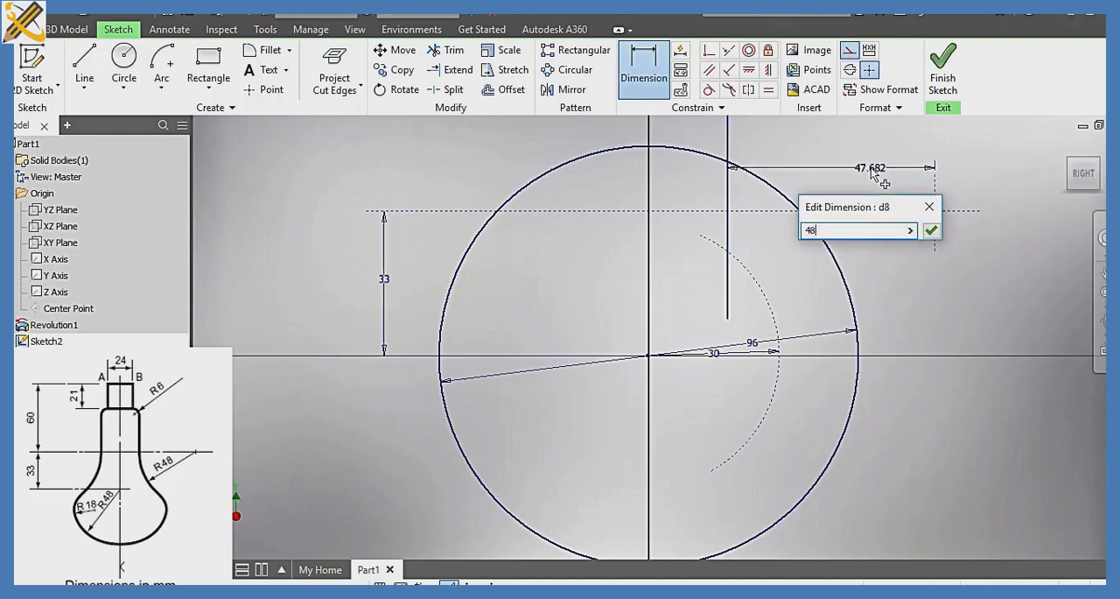
pyautogui.click(930, 229)
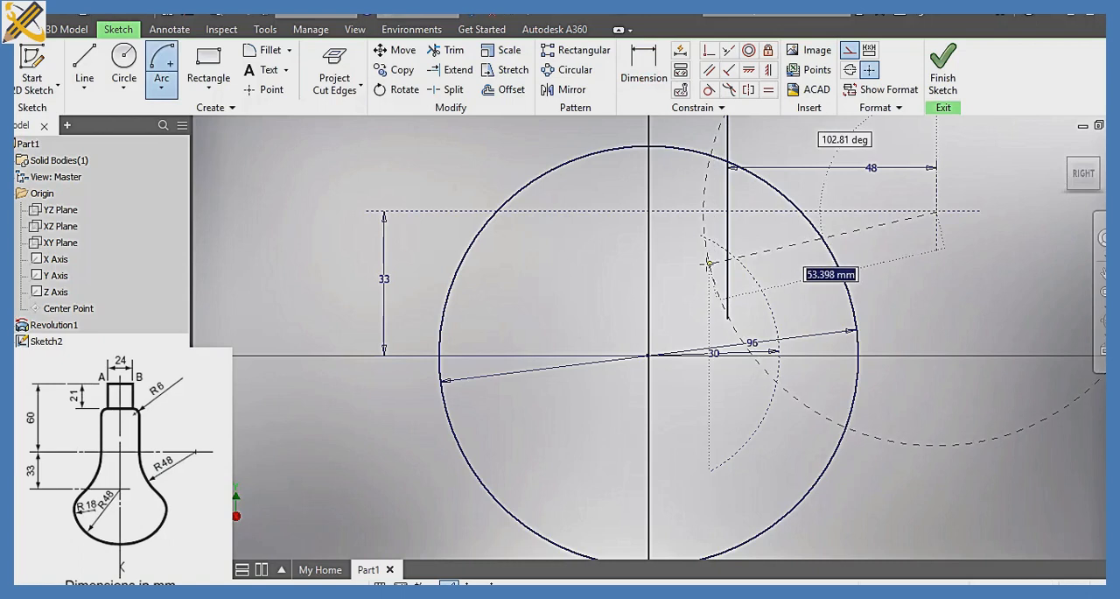
pyautogui.write('4')
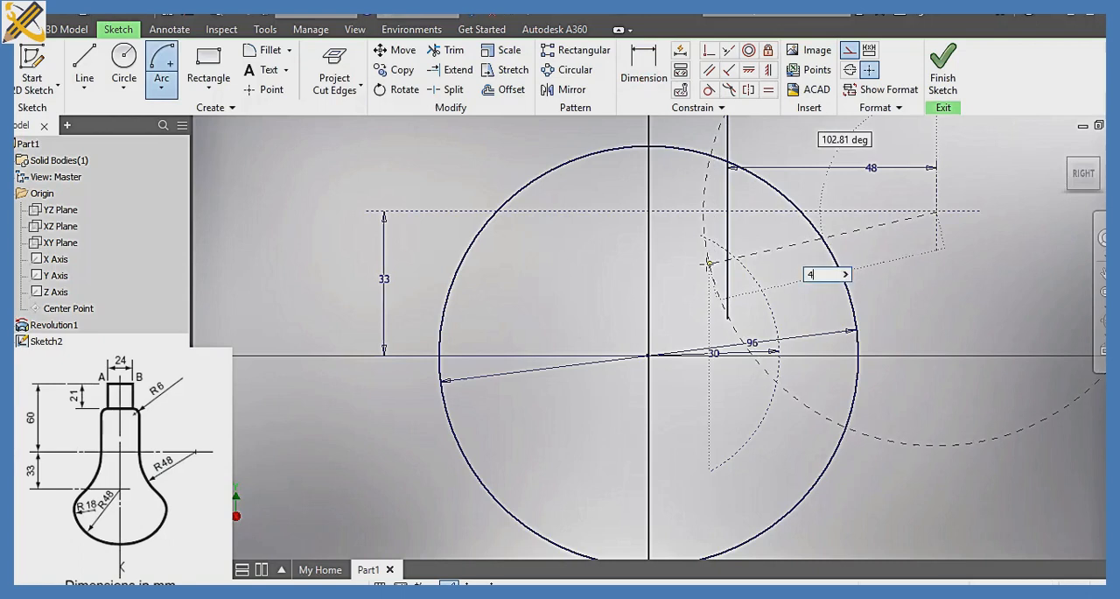
pyautogui.write('8+18')
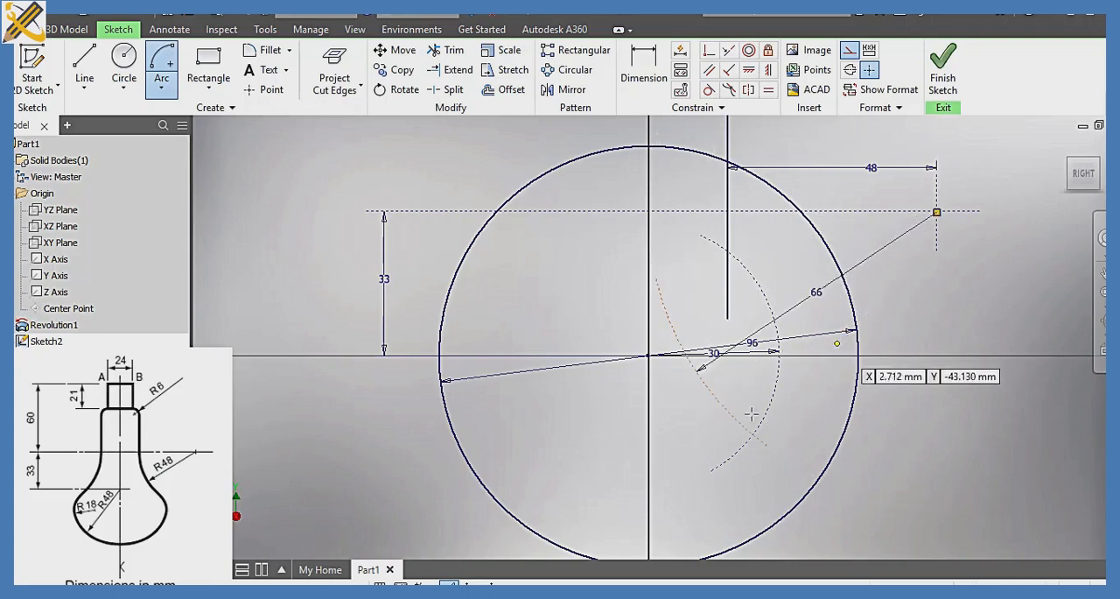
pyautogui.moveTo(758, 464)
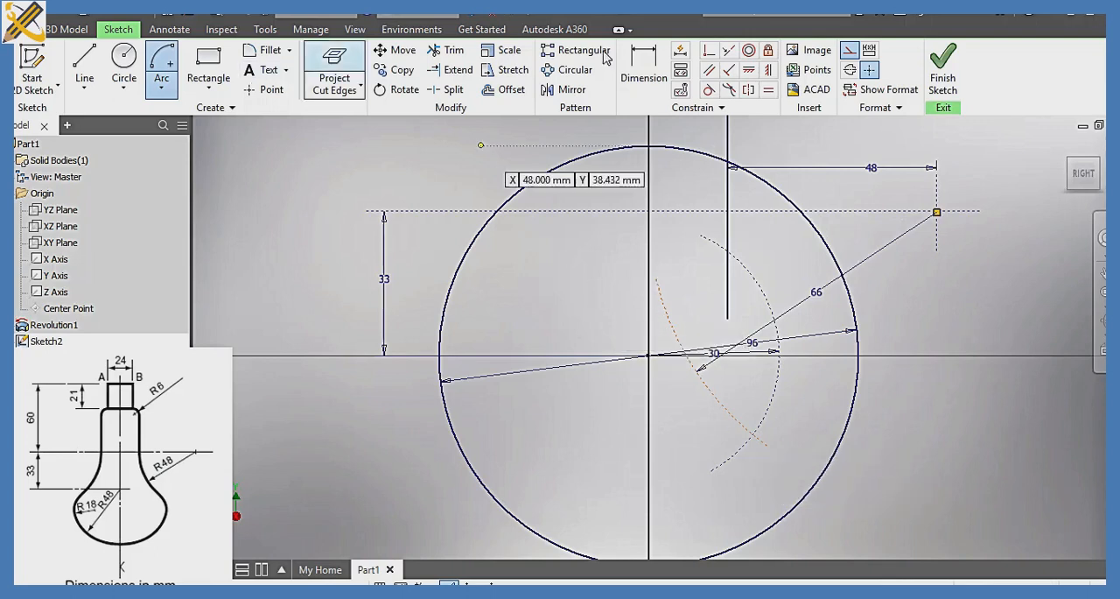
pyautogui.moveTo(763, 140)
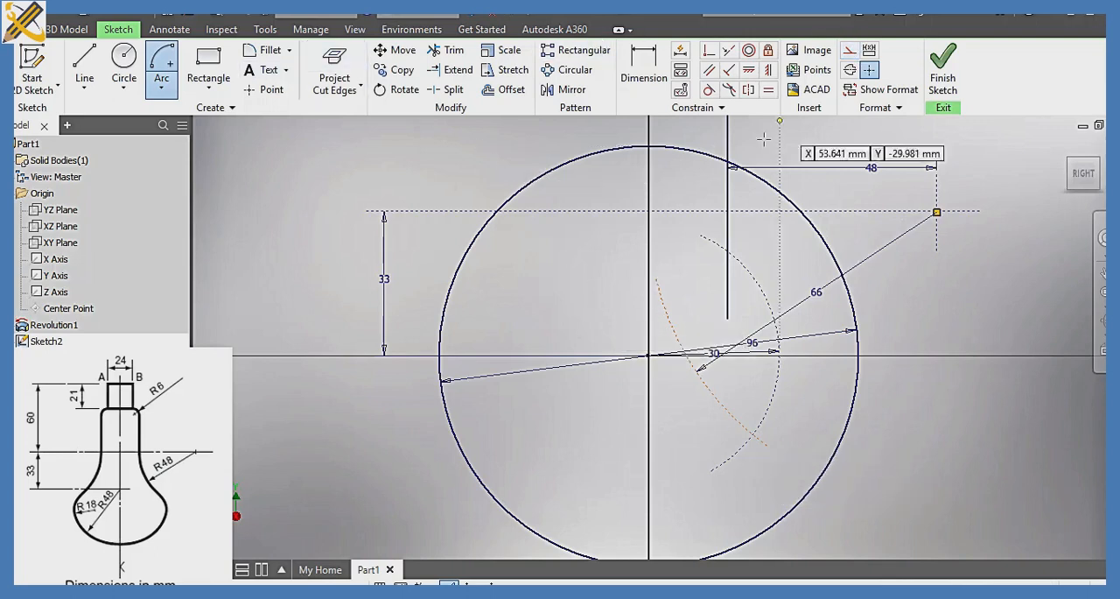
pyautogui.moveTo(688, 388)
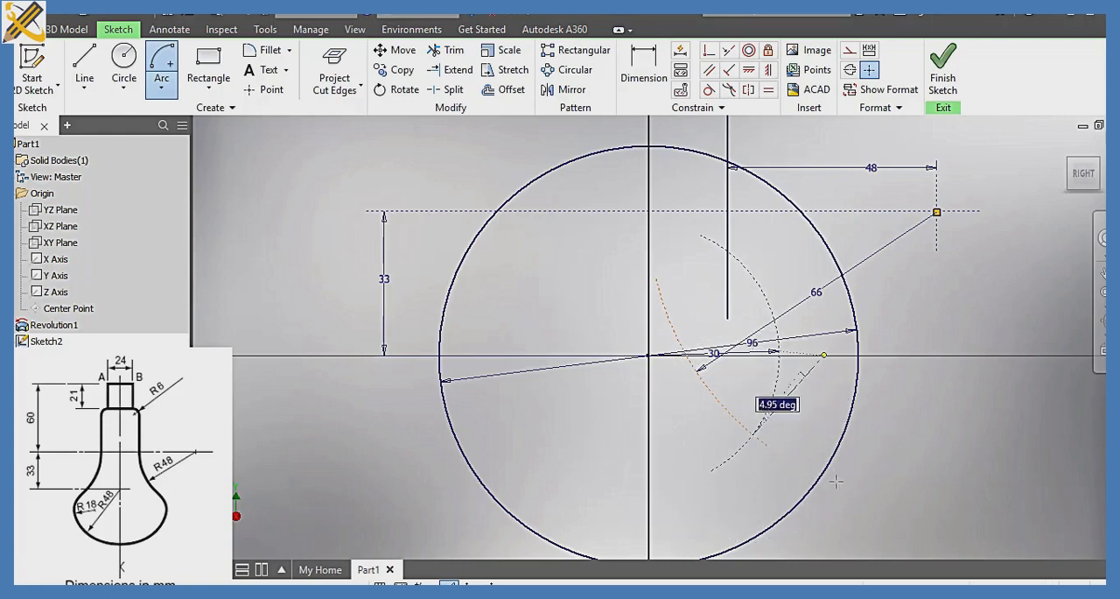
pyautogui.moveTo(789, 519)
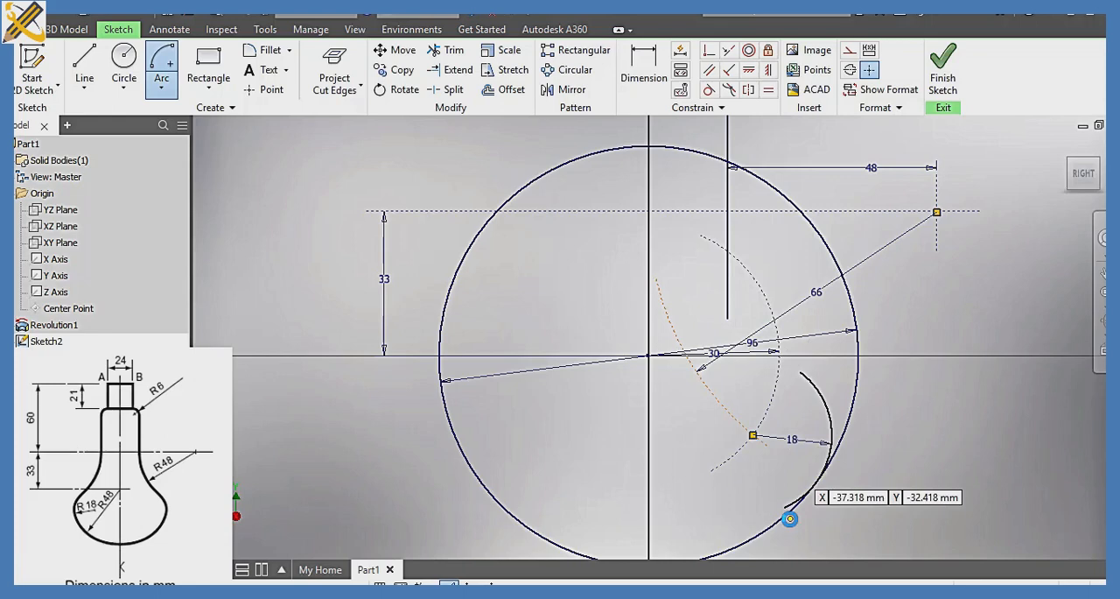
pyautogui.moveTo(863, 275)
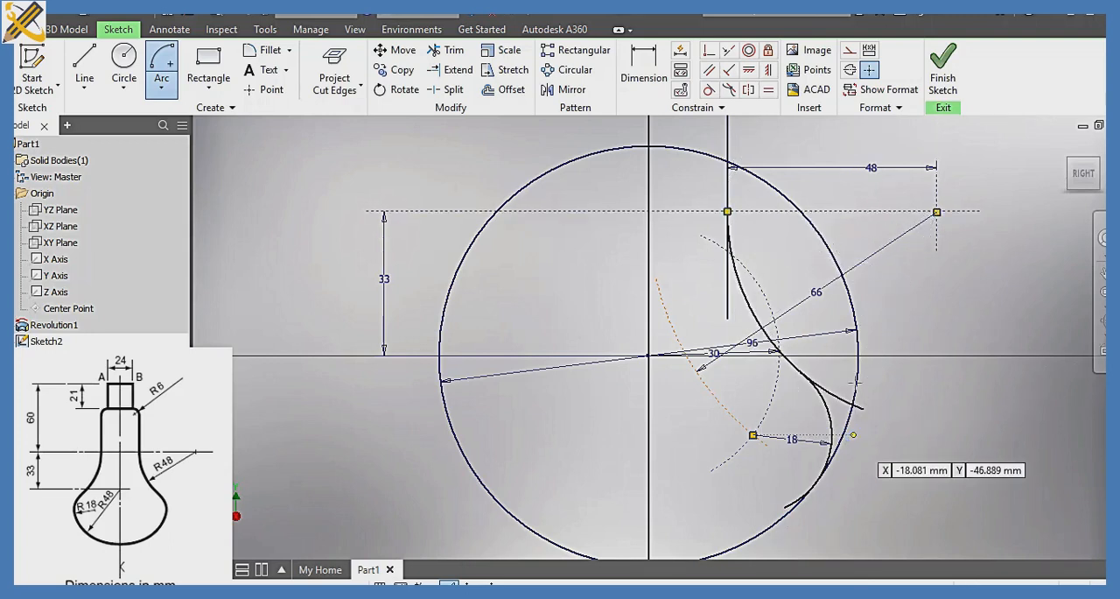
pyautogui.moveTo(694, 216)
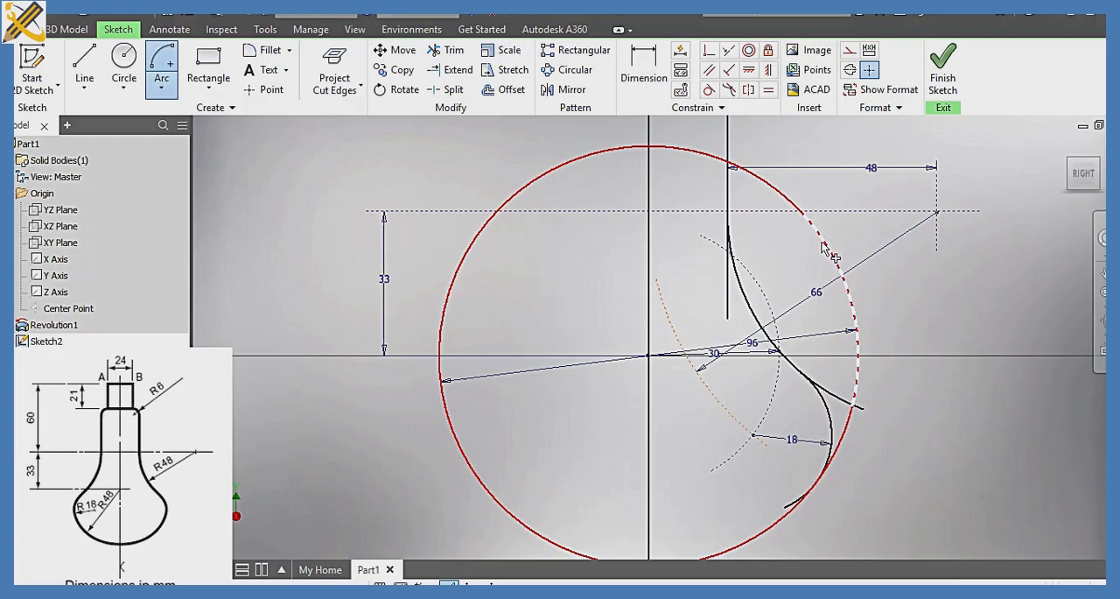
# Trim excess circle and arc pieces, attempting a neck tangent constraint and dismissing the over-constraint warning.
pyautogui.click(445, 50)
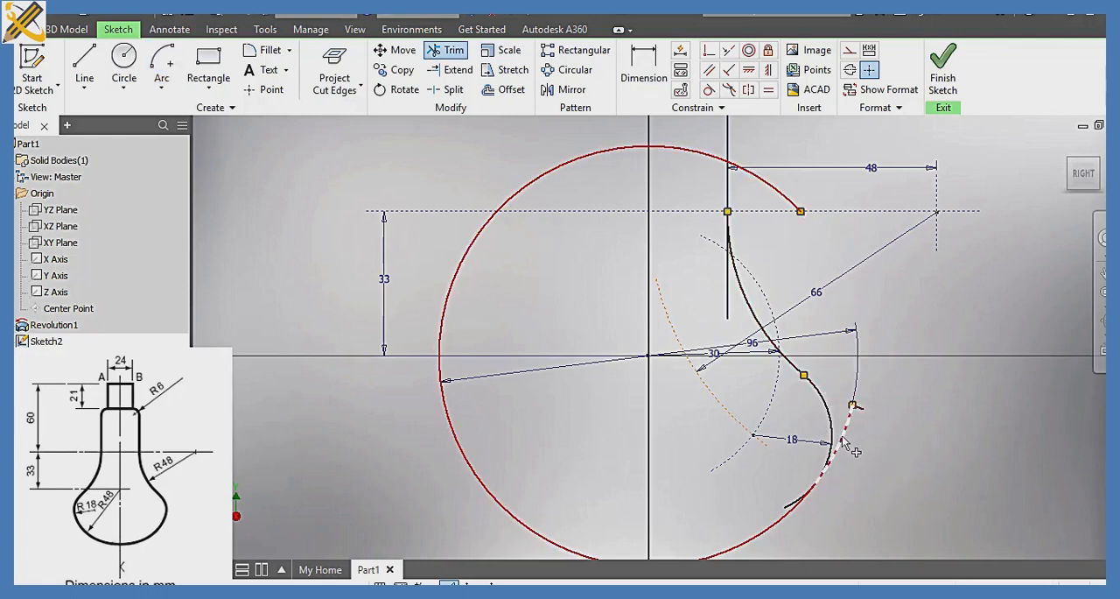
pyautogui.click(845, 451)
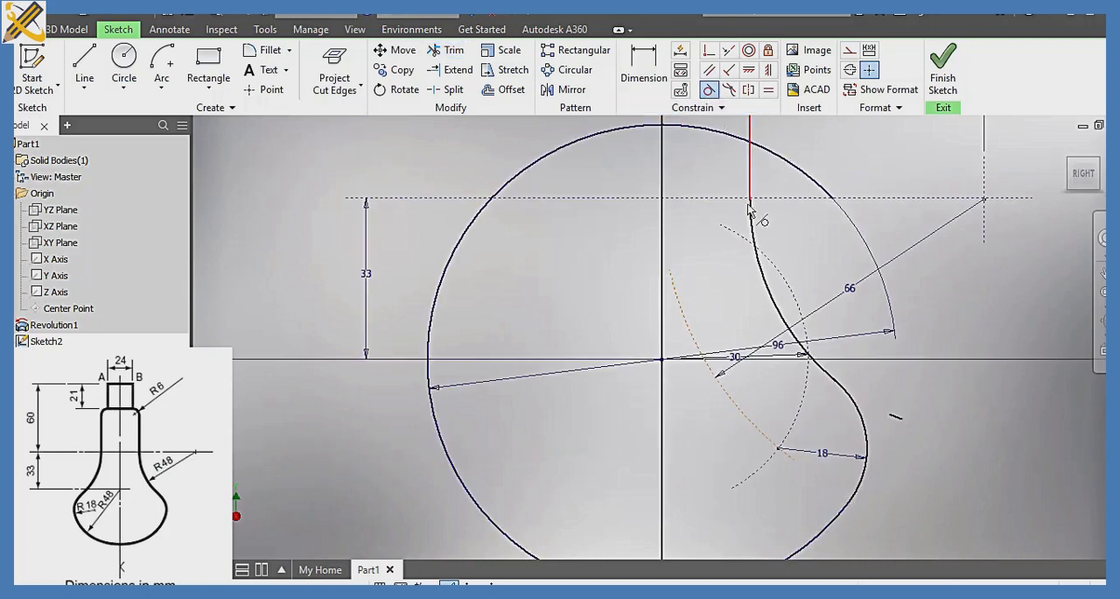
pyautogui.click(749, 220)
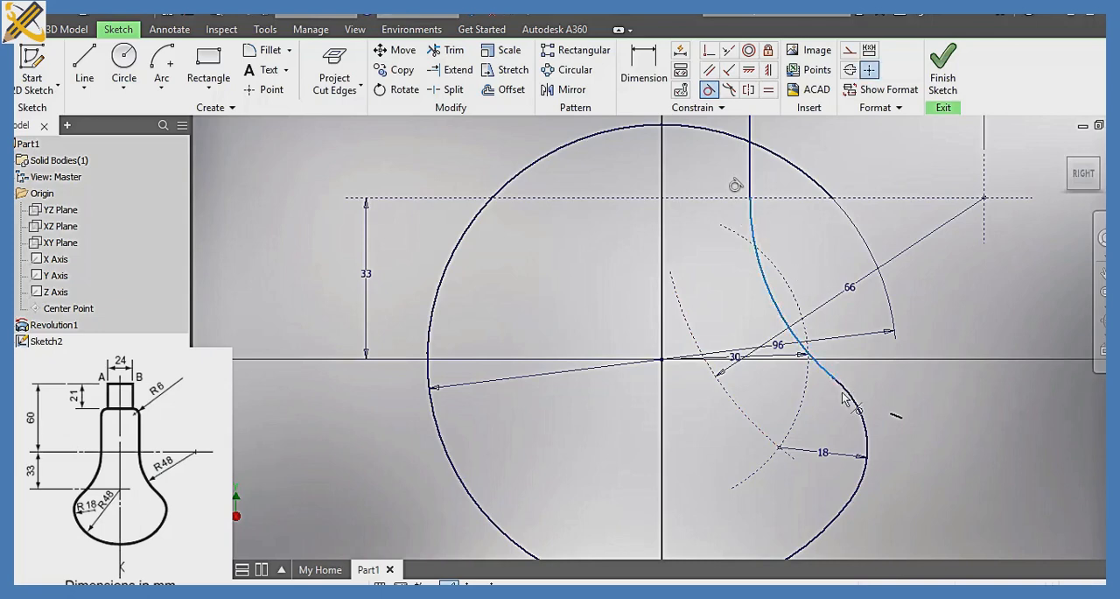
pyautogui.click(853, 407)
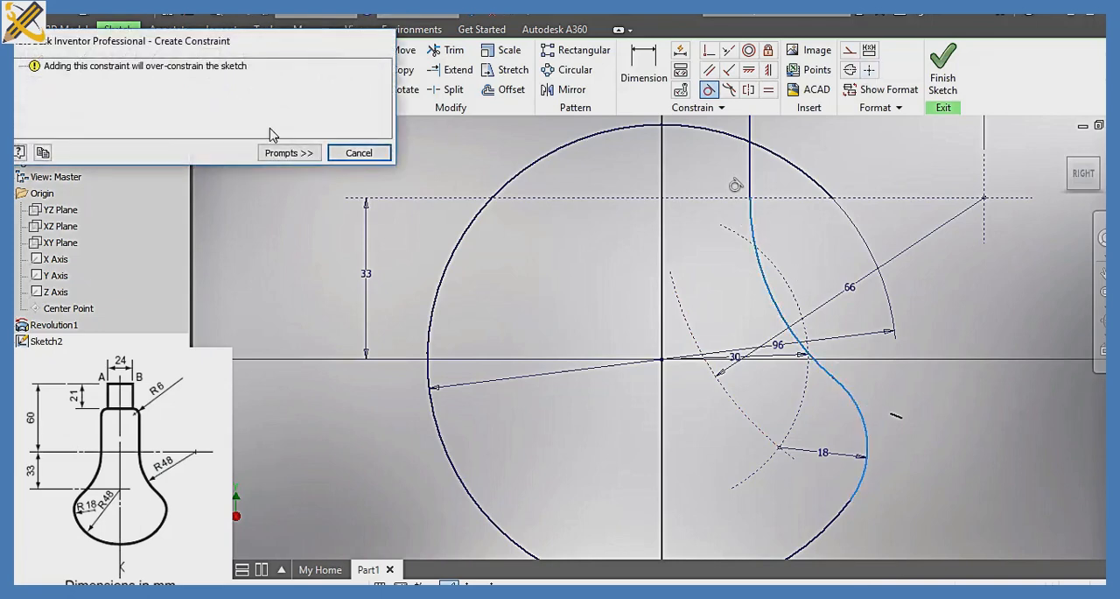
pyautogui.click(358, 152)
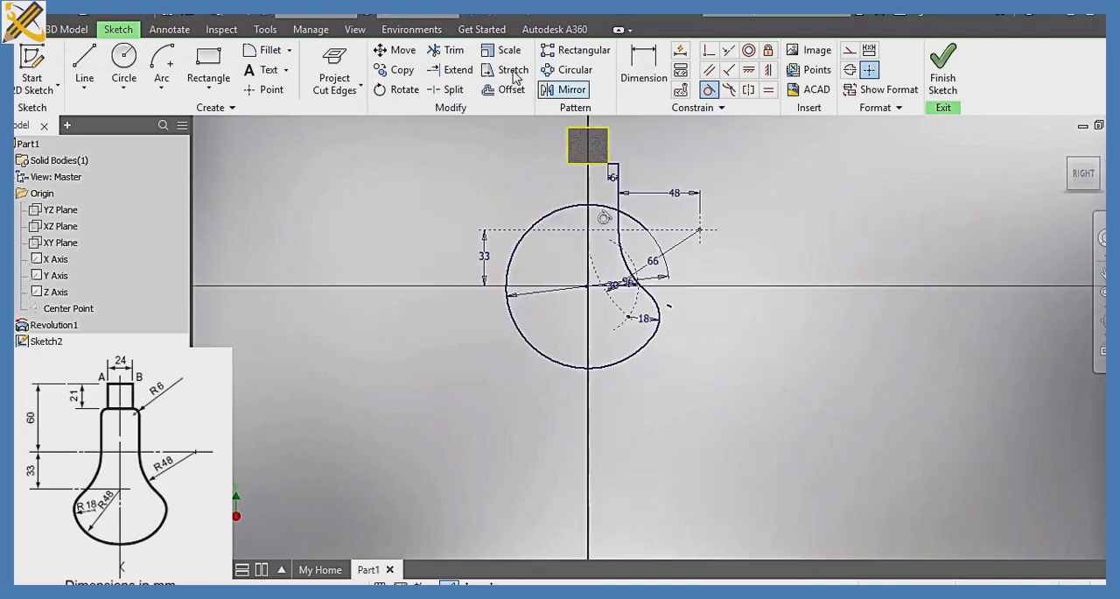
pyautogui.click(446, 50)
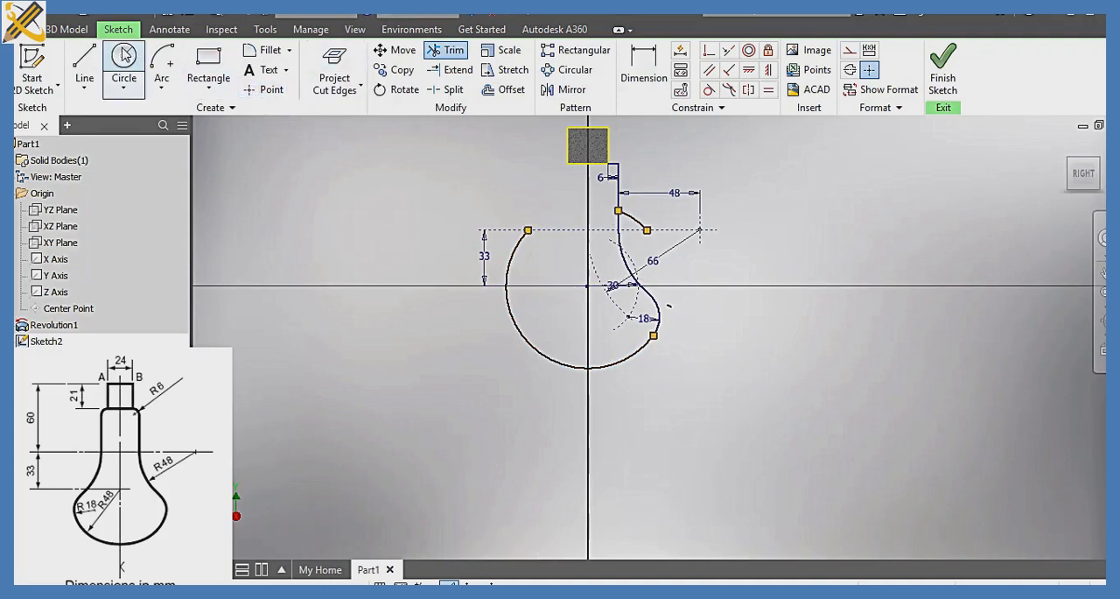
# Trim a final leftover piece of the circle and finish Sketch2.
pyautogui.click(84, 65)
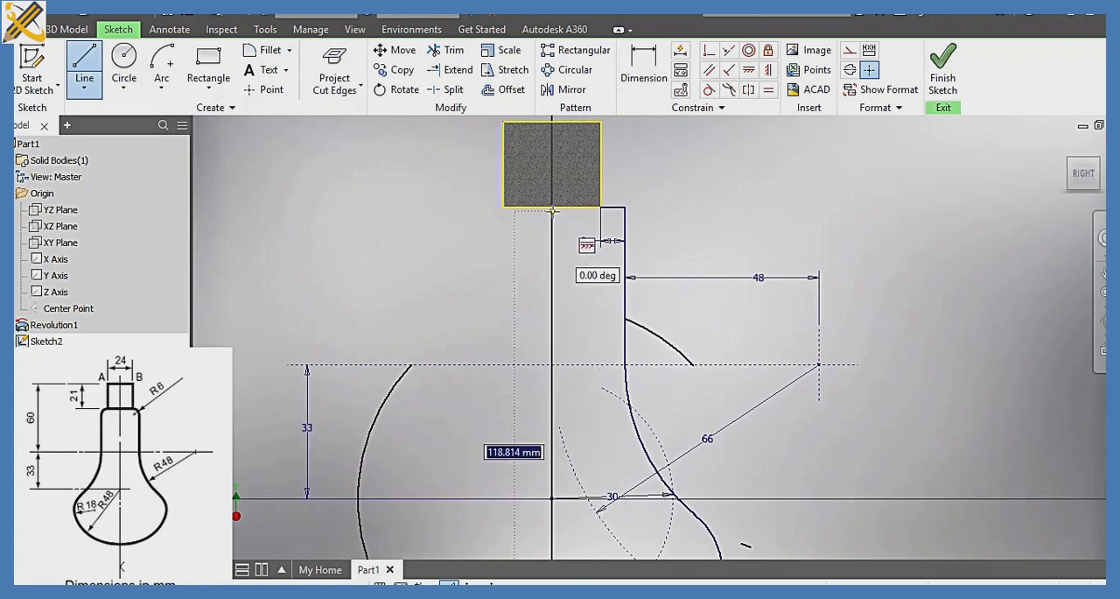
pyautogui.moveTo(713, 274)
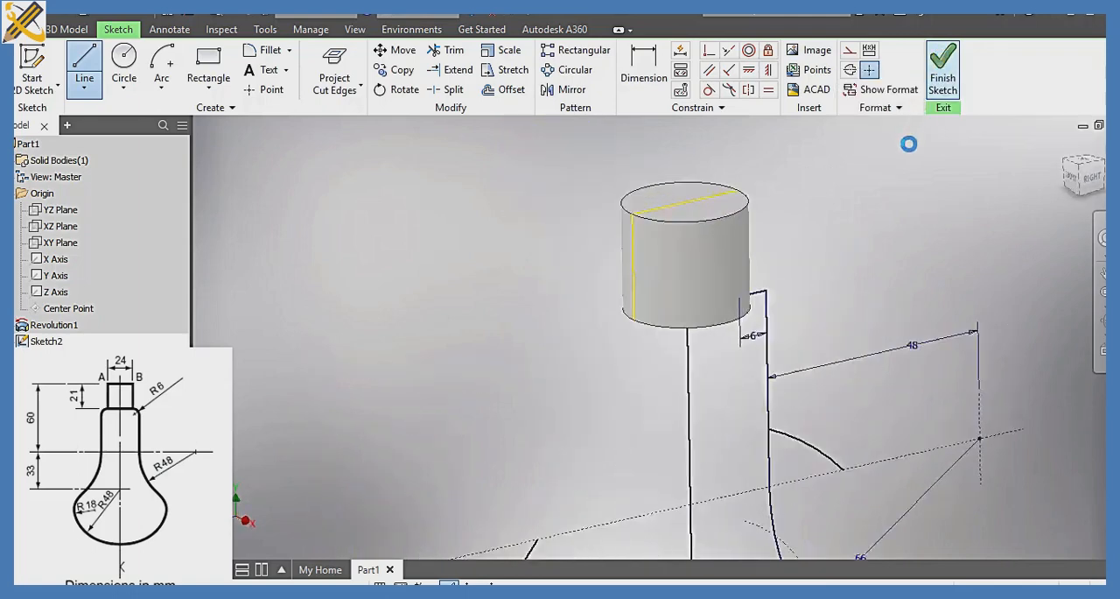
pyautogui.click(943, 65)
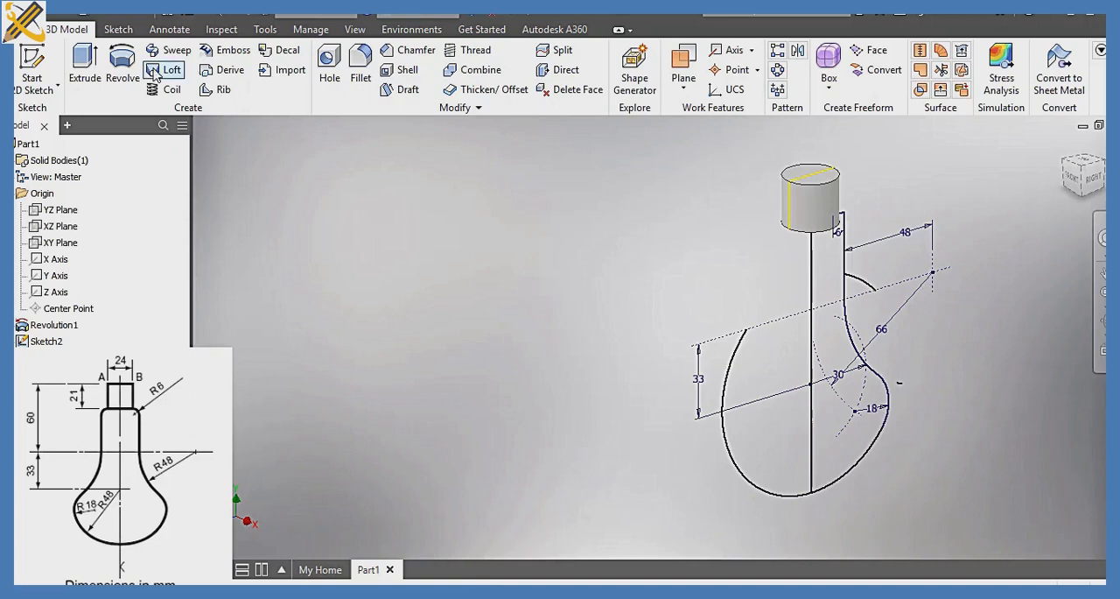
# Fully revolve the half-bulb profile about the vertical centre line into Revolution2.
pyautogui.click(122, 65)
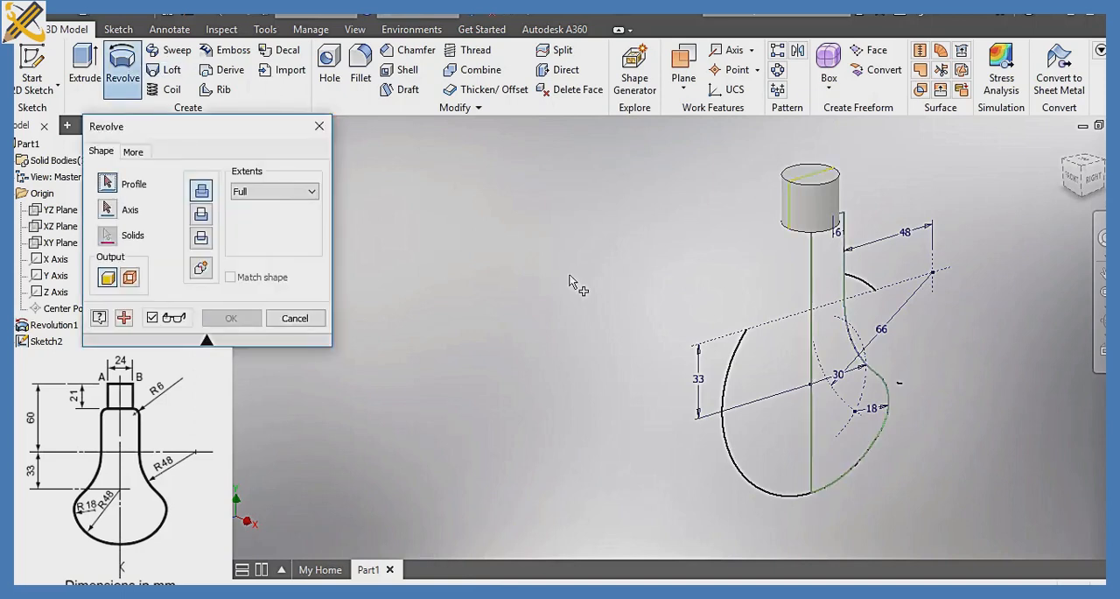
pyautogui.click(836, 302)
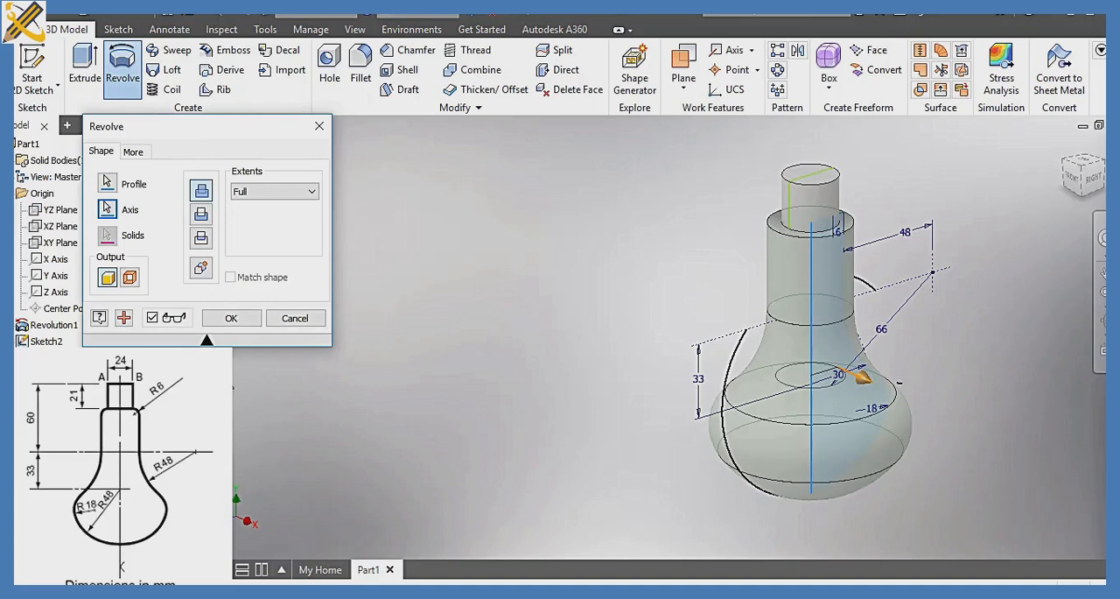
pyautogui.click(231, 318)
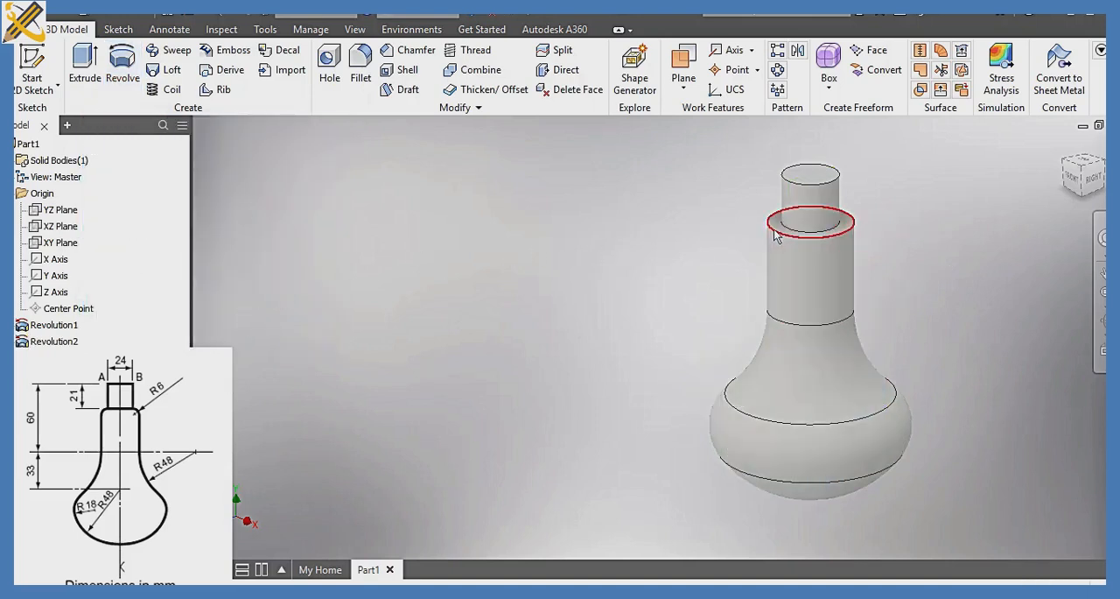
# Fillet the circular edge where the top cap meets the bulb's neck with radius 6.
pyautogui.click(360, 66)
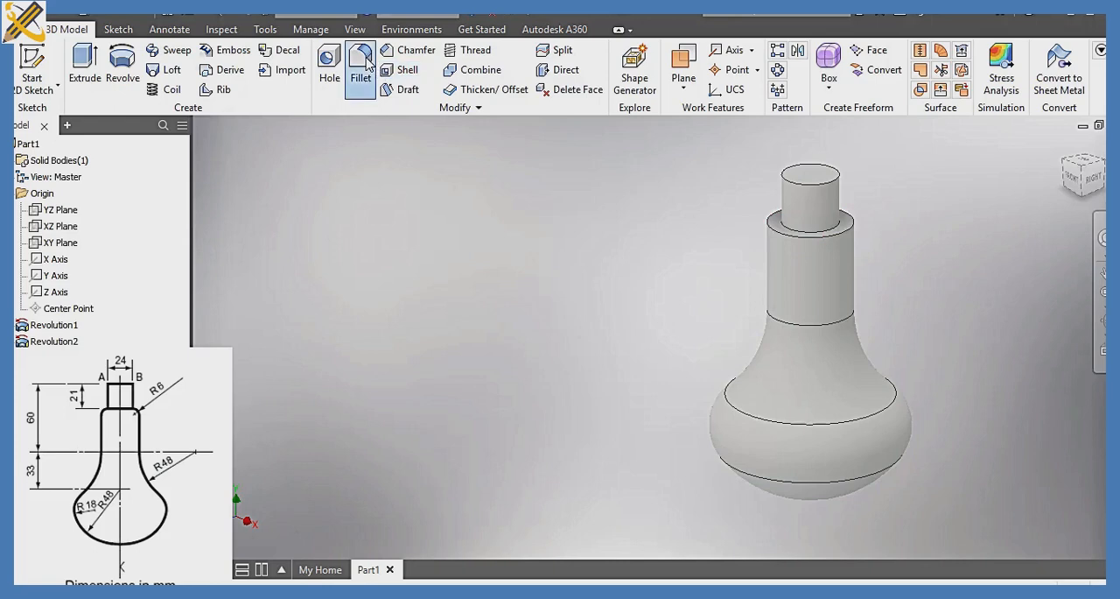
pyautogui.click(360, 67)
pyautogui.write('6')
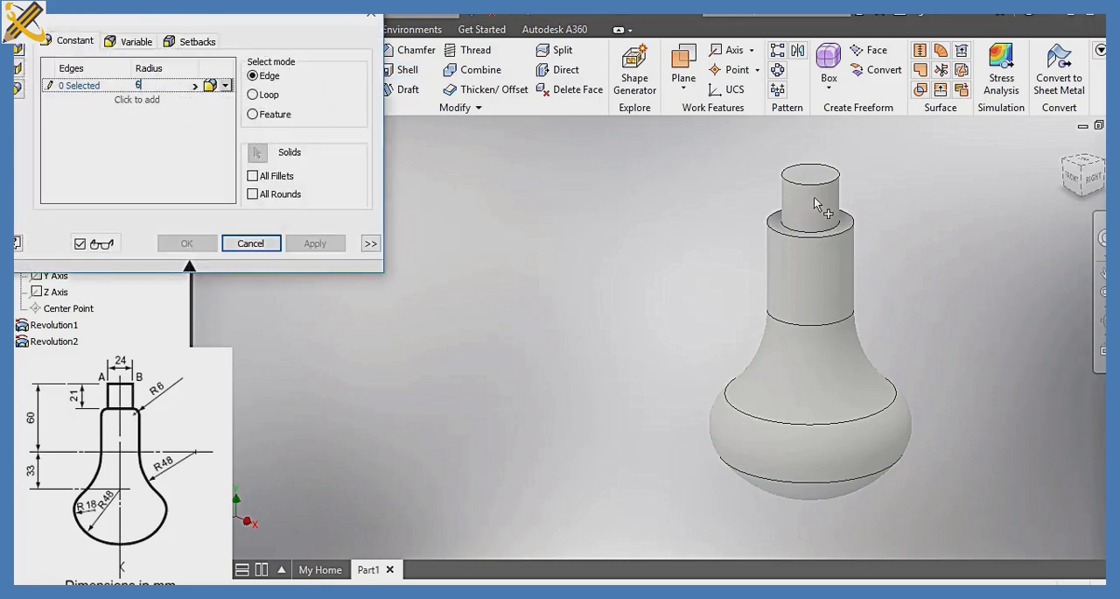
pyautogui.click(809, 220)
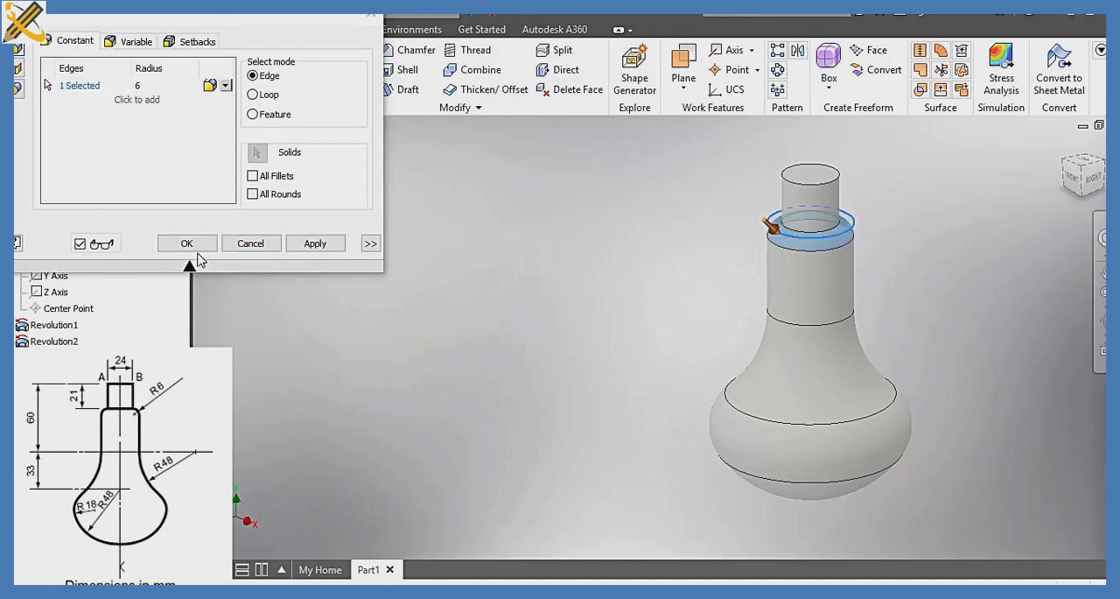
pyautogui.click(187, 242)
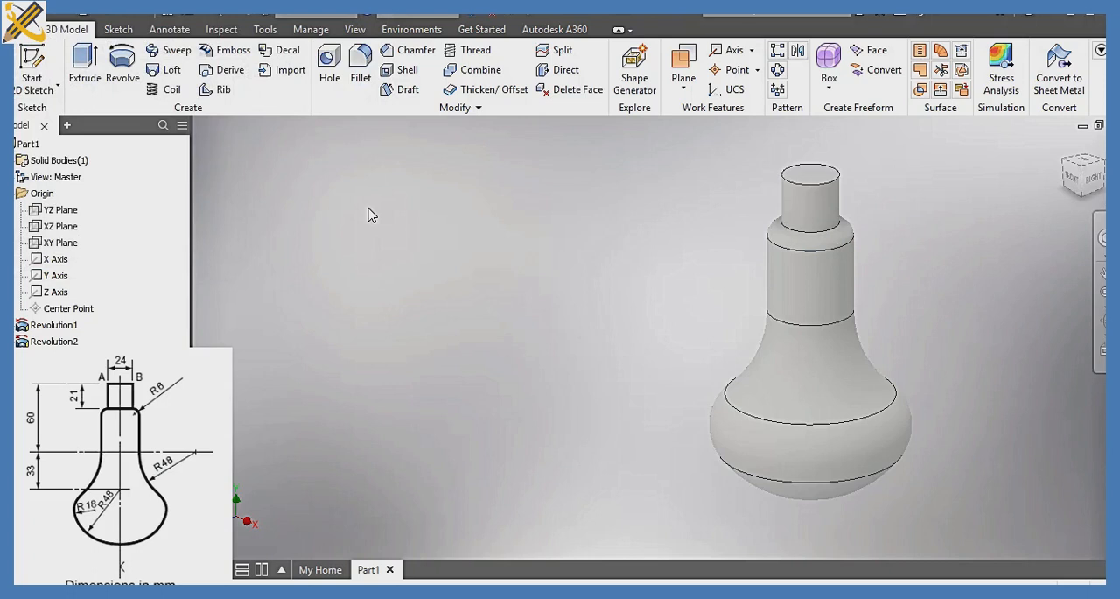
pyautogui.moveTo(368, 179)
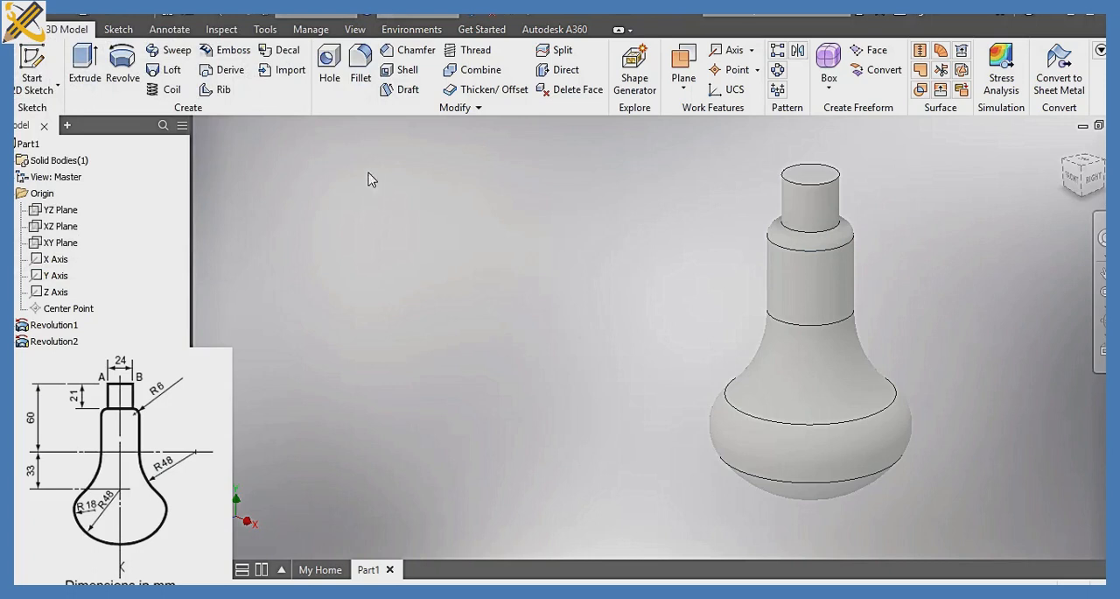
pyautogui.moveTo(311, 29)
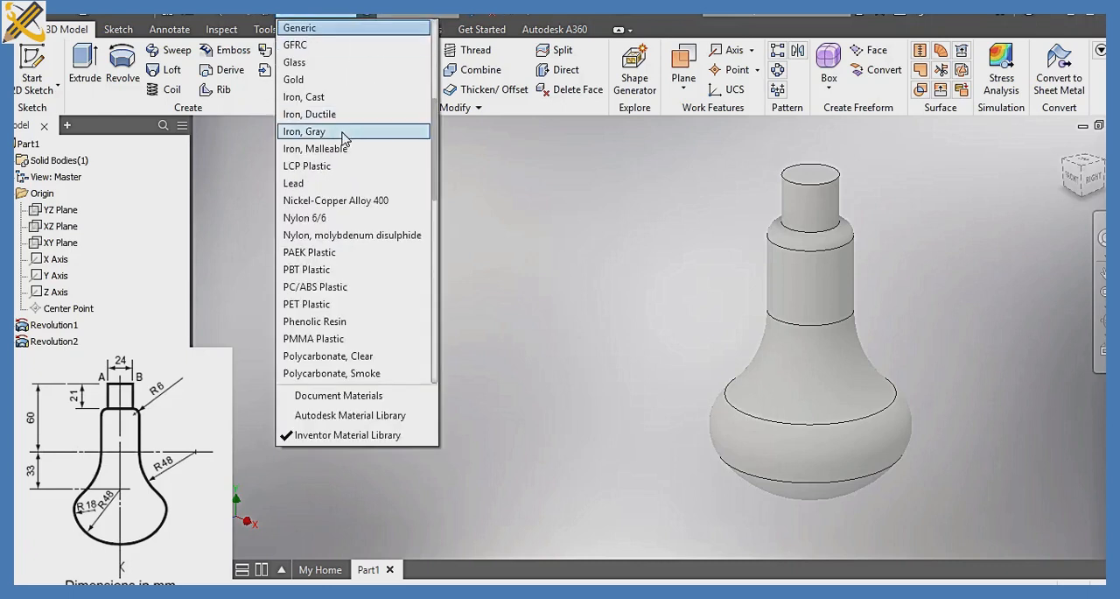
pyautogui.moveTo(306, 62)
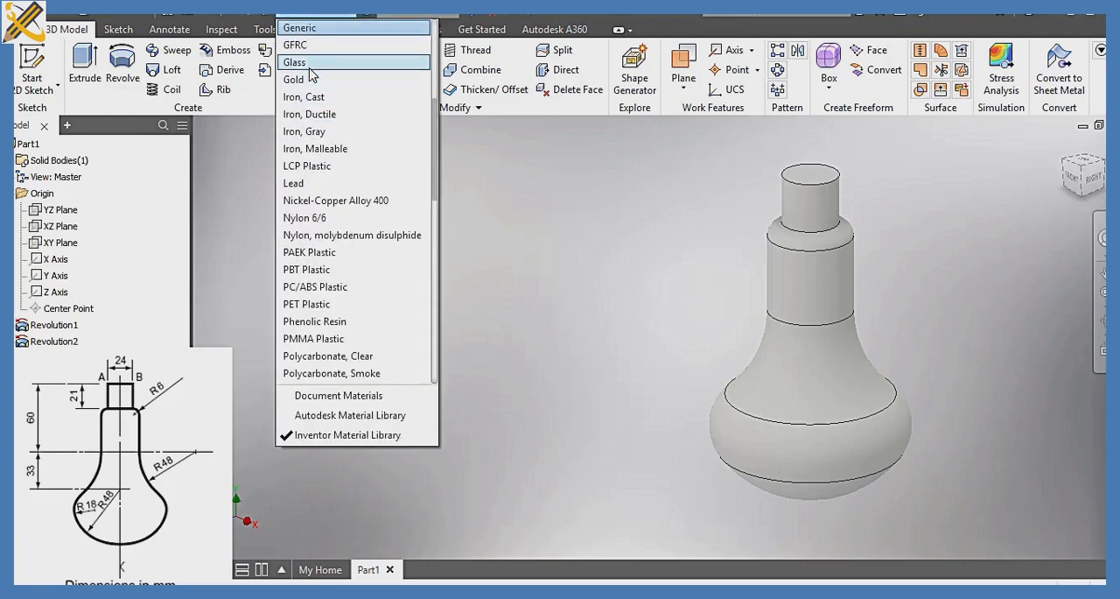
# Assign the Glass material to the bulb and Chrome - Polished appearance to the cap.
pyautogui.click(294, 62)
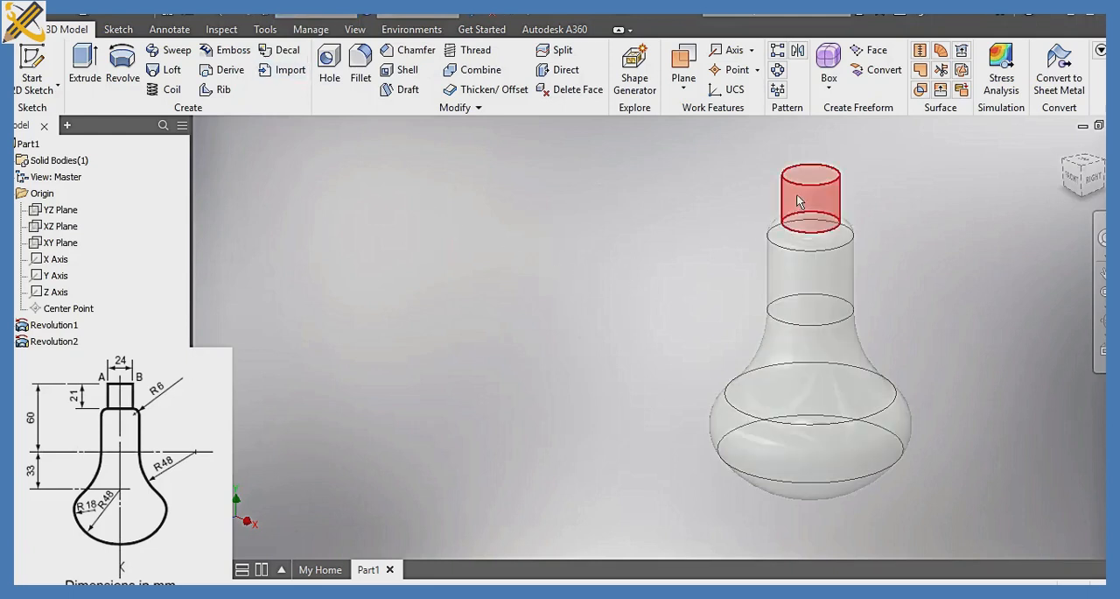
pyautogui.click(809, 236)
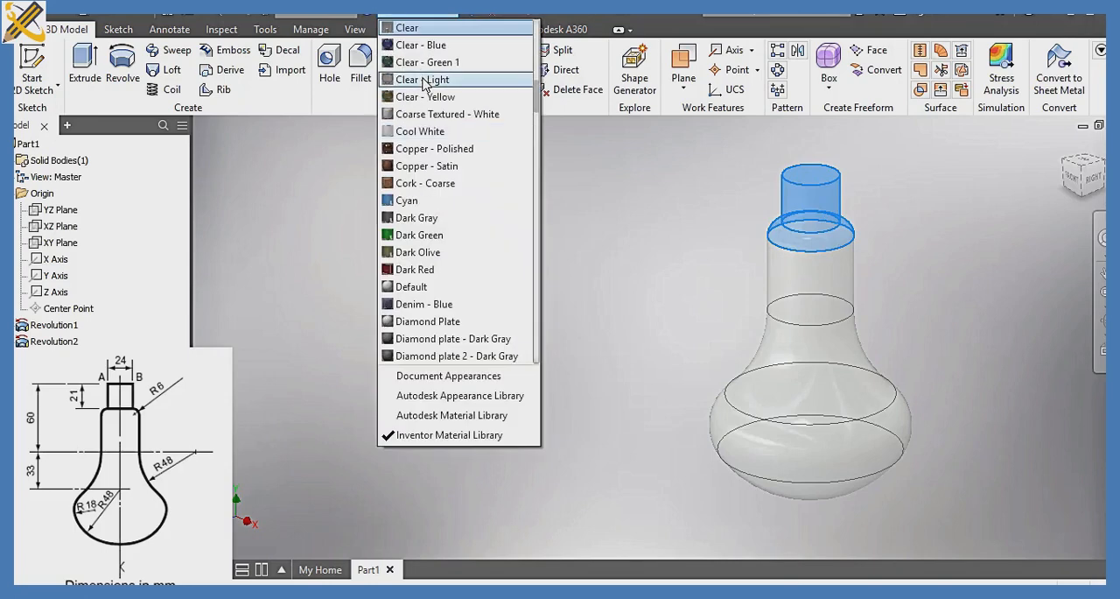
pyautogui.scroll(3)
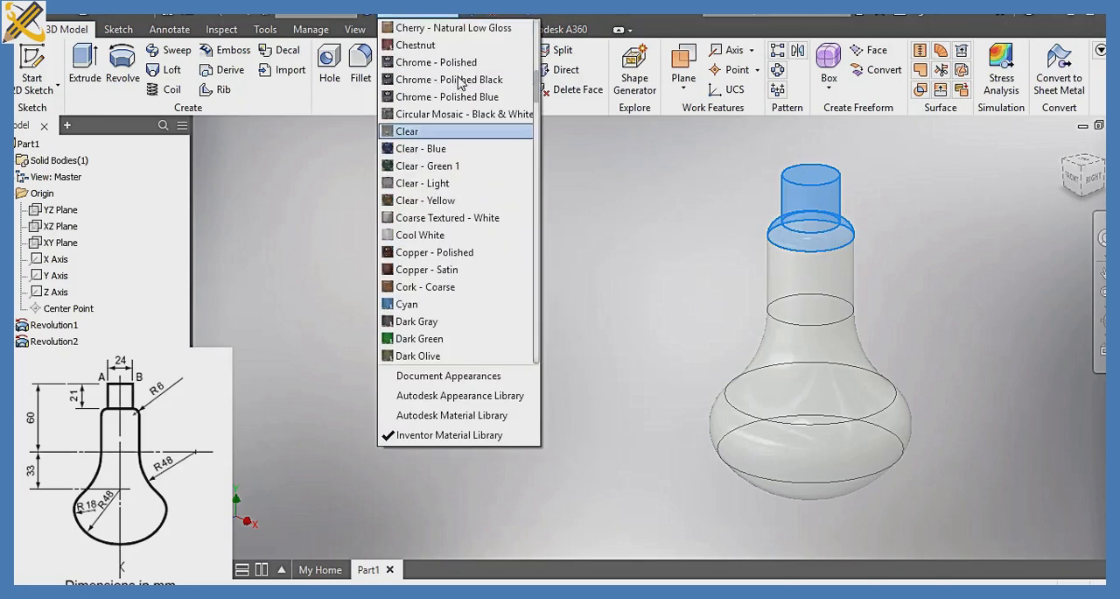
pyautogui.moveTo(435, 62)
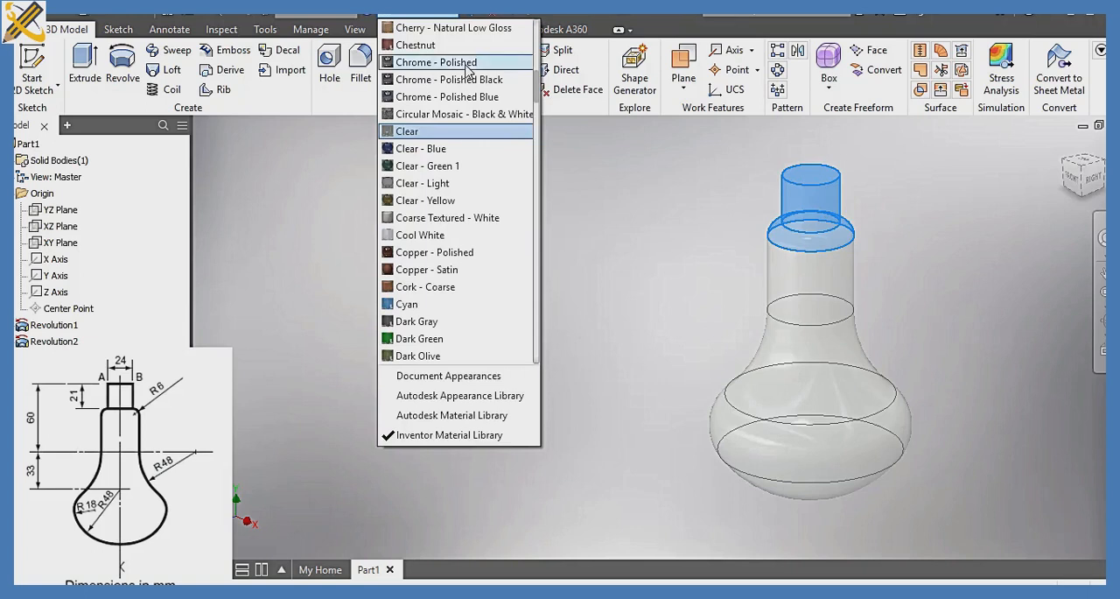
pyautogui.click(406, 130)
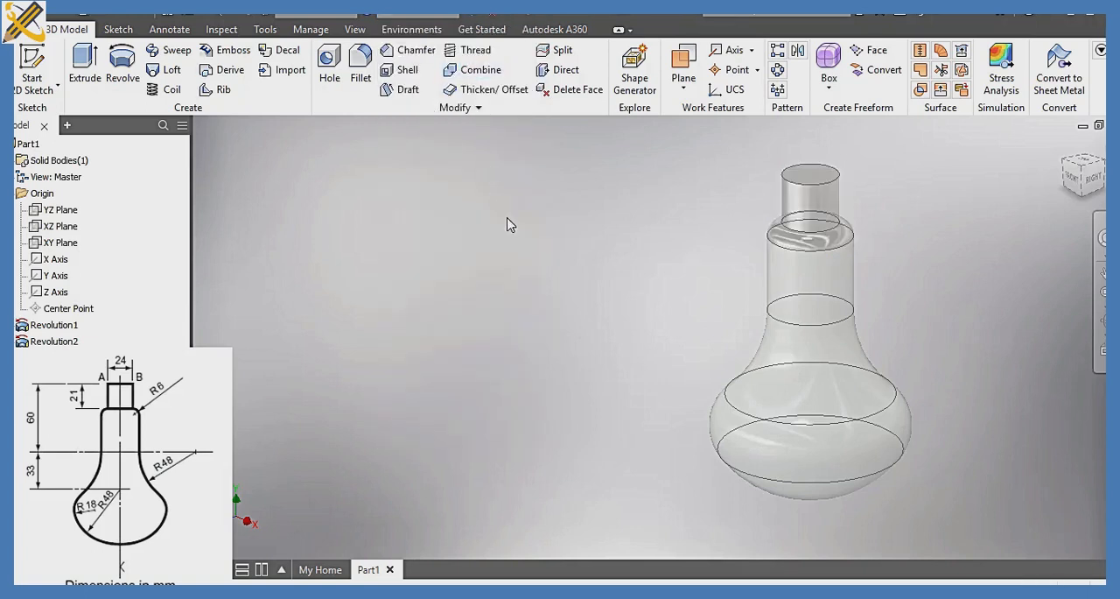
pyautogui.moveTo(586, 302)
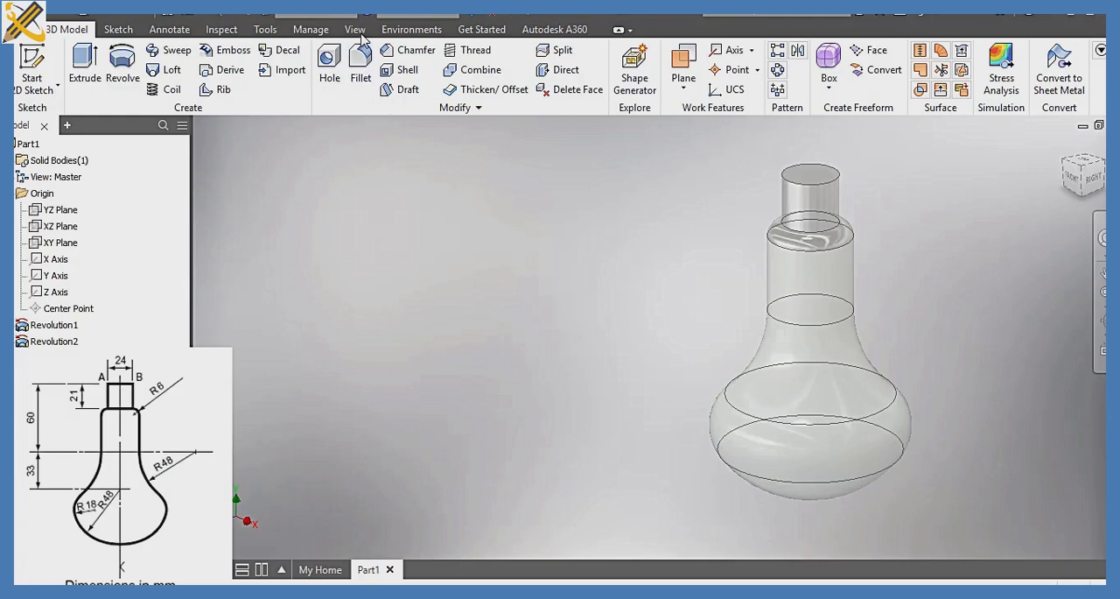
# Switch the visual style to Realistic and view the bulb from the FRONT ViewCube face.
pyautogui.click(355, 29)
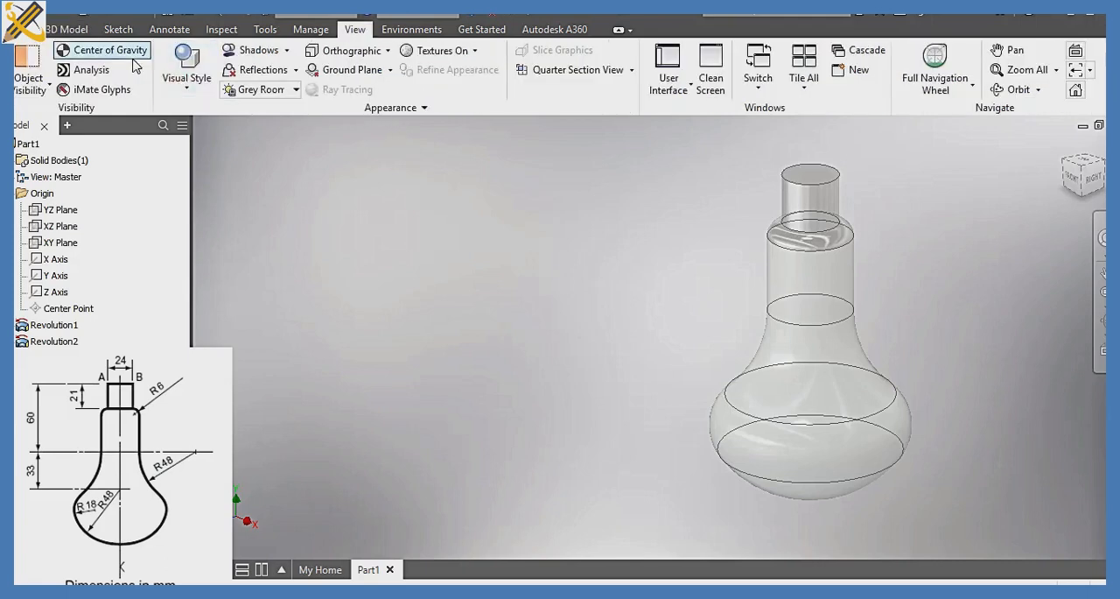
pyautogui.click(186, 65)
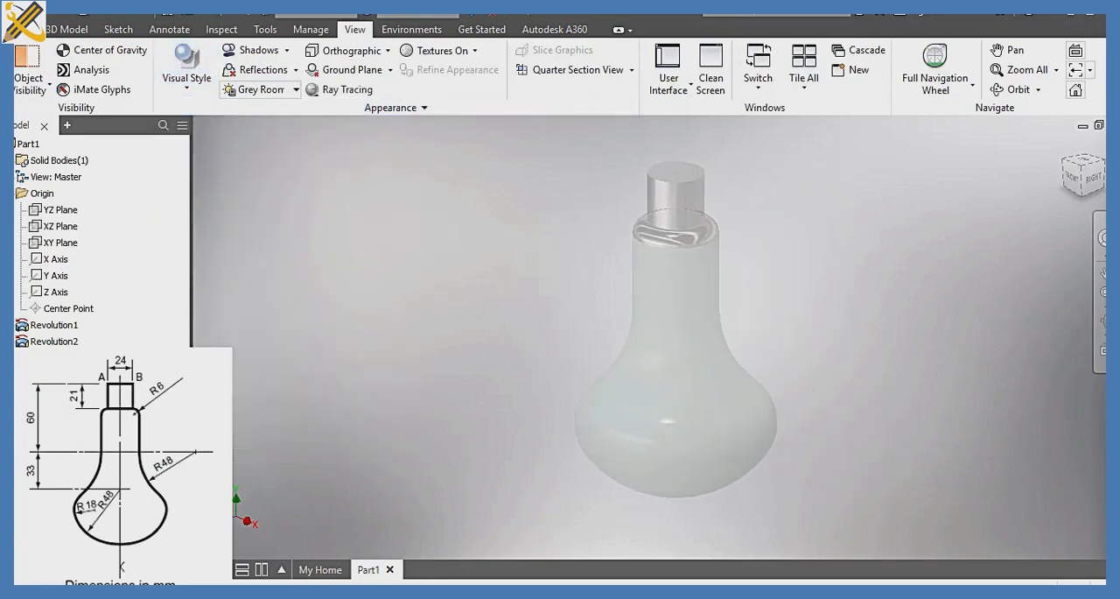
pyautogui.click(66, 28)
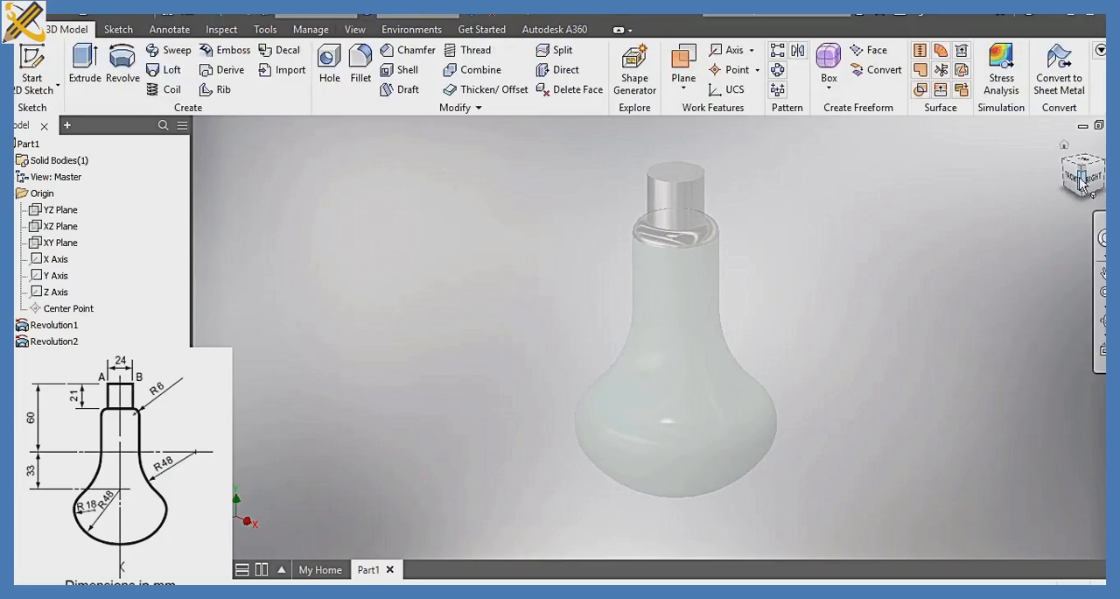
pyautogui.click(1084, 173)
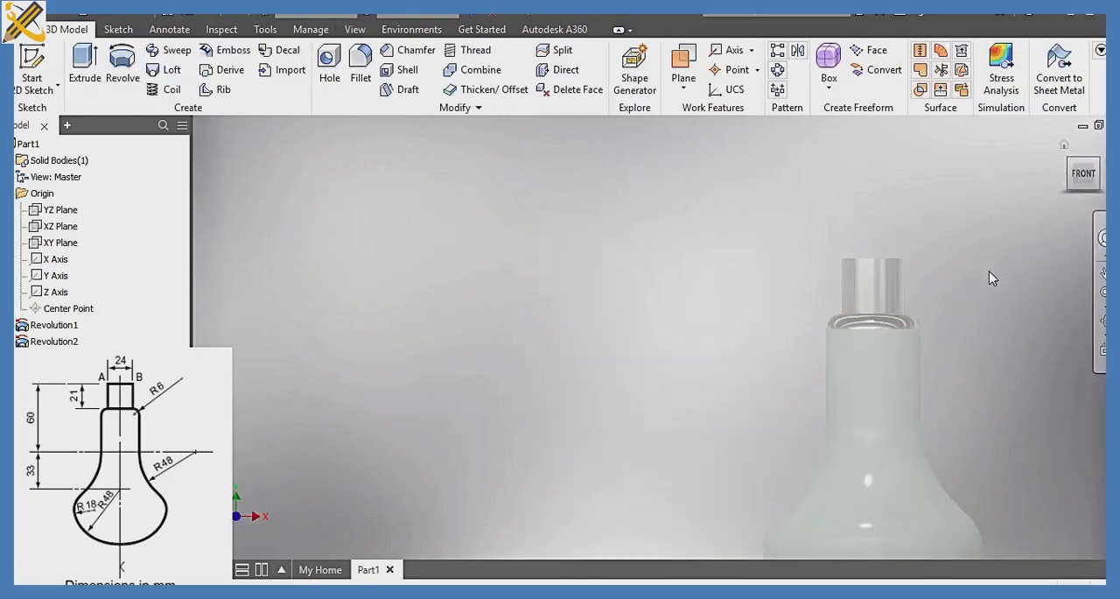